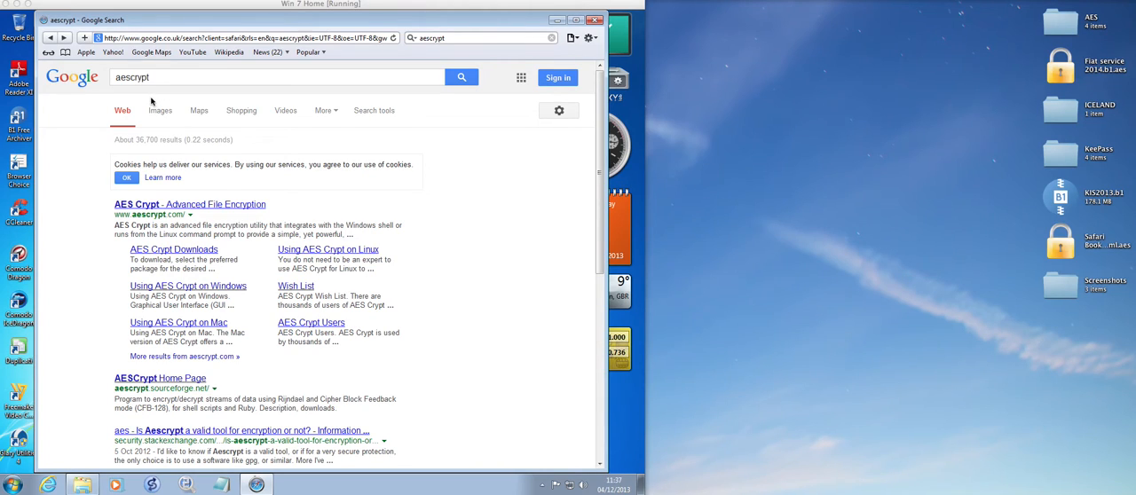
pyautogui.moveTo(138, 89)
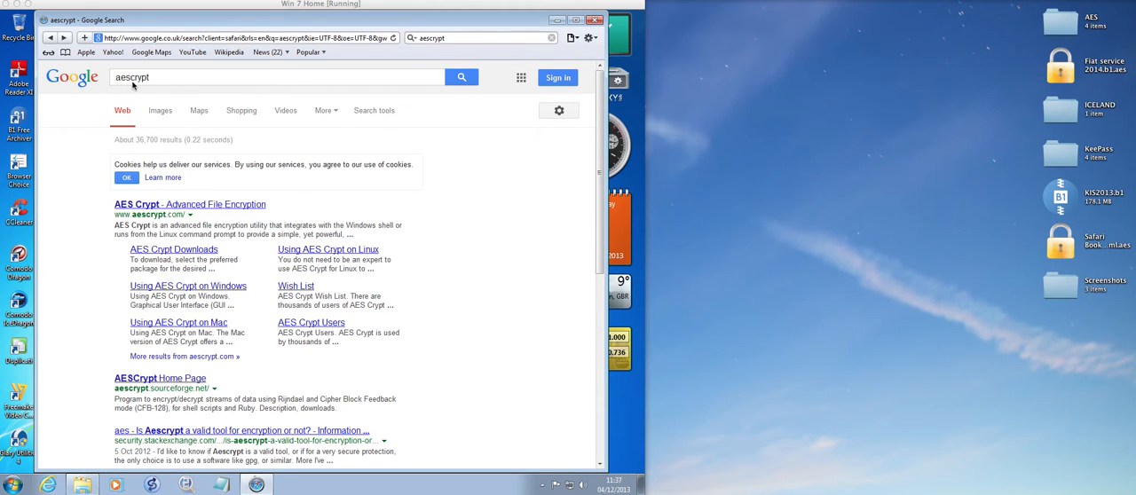
pyautogui.moveTo(145, 224)
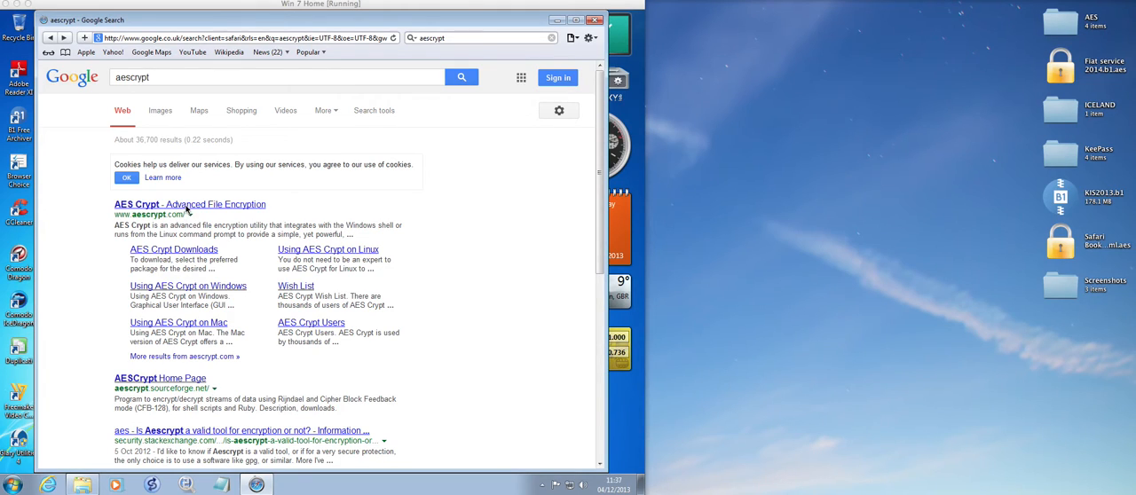
# - Open the 'AES Crypt - Advanced File Encryption' result from the Google aescrypt search
pyautogui.click(190, 204)
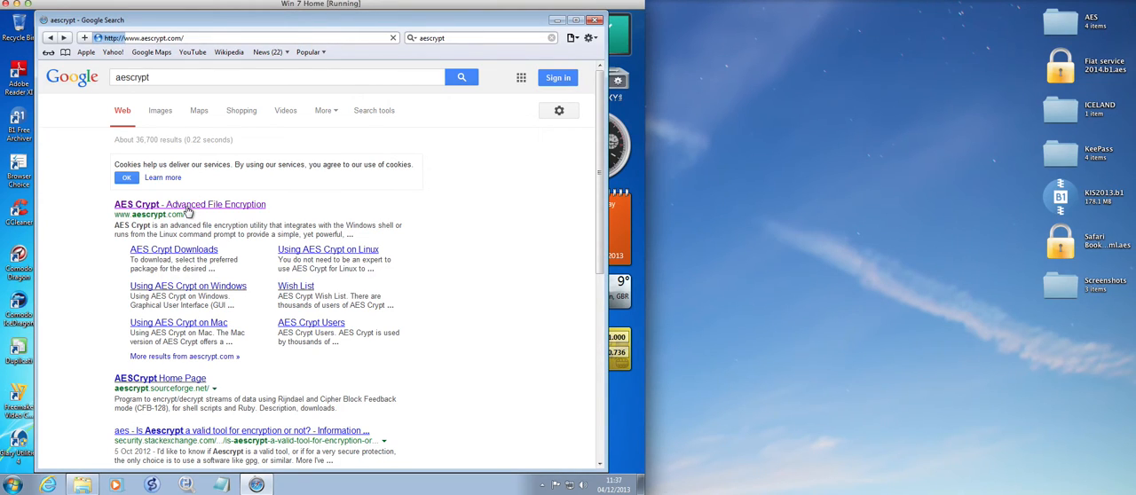
pyautogui.click(190, 204)
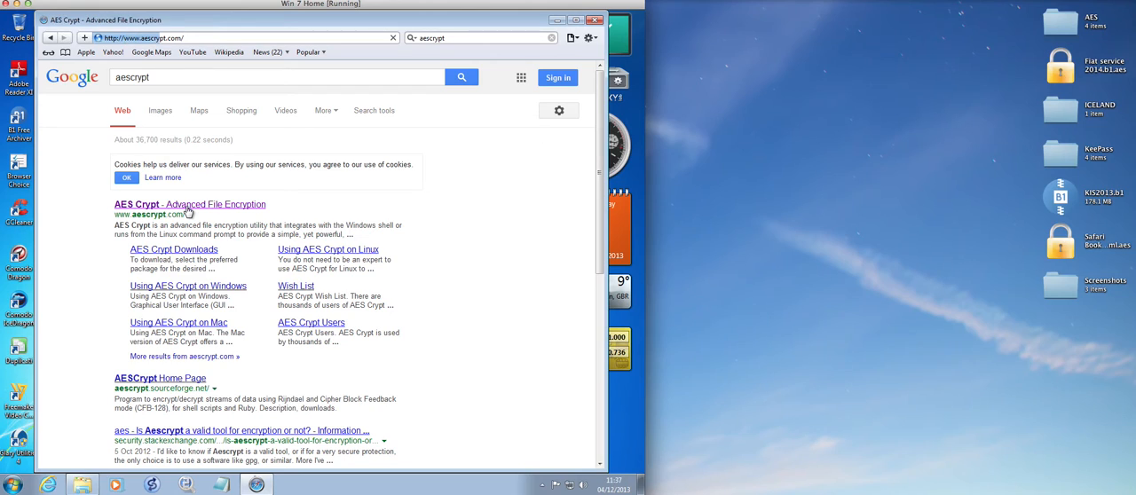
# - Load the aescrypt.com home page and scroll to its overview and download links
pyautogui.click(189, 204)
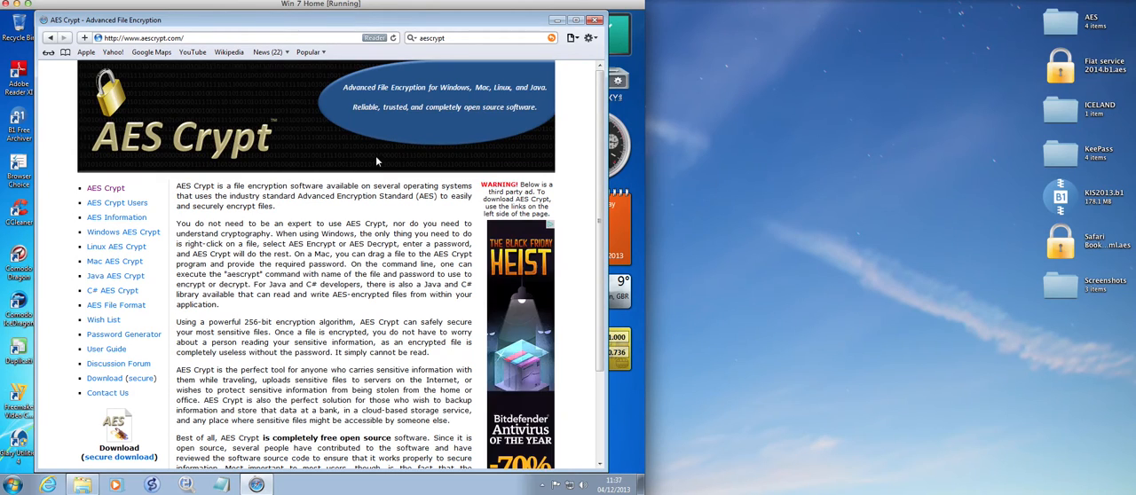
pyautogui.moveTo(400, 101)
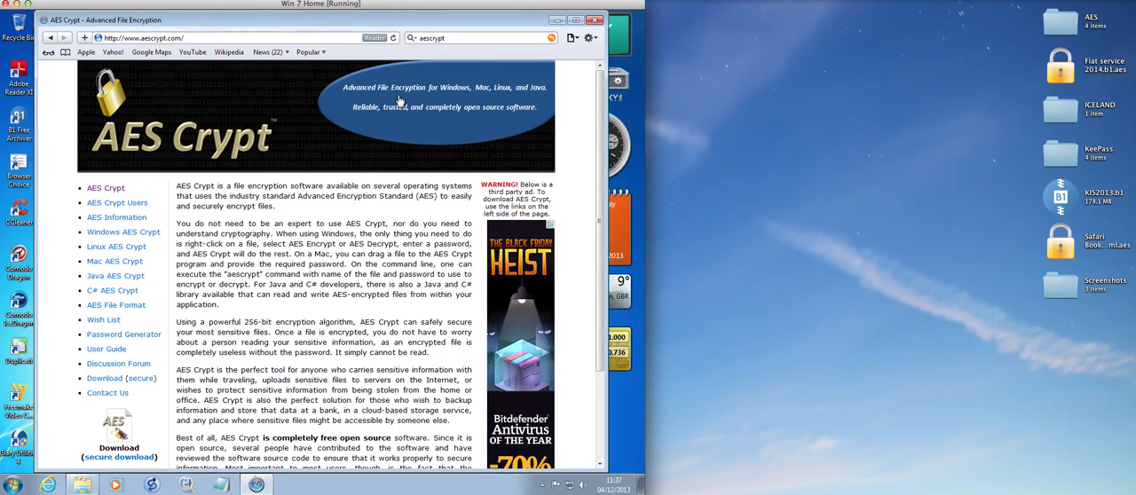
pyautogui.moveTo(458, 98)
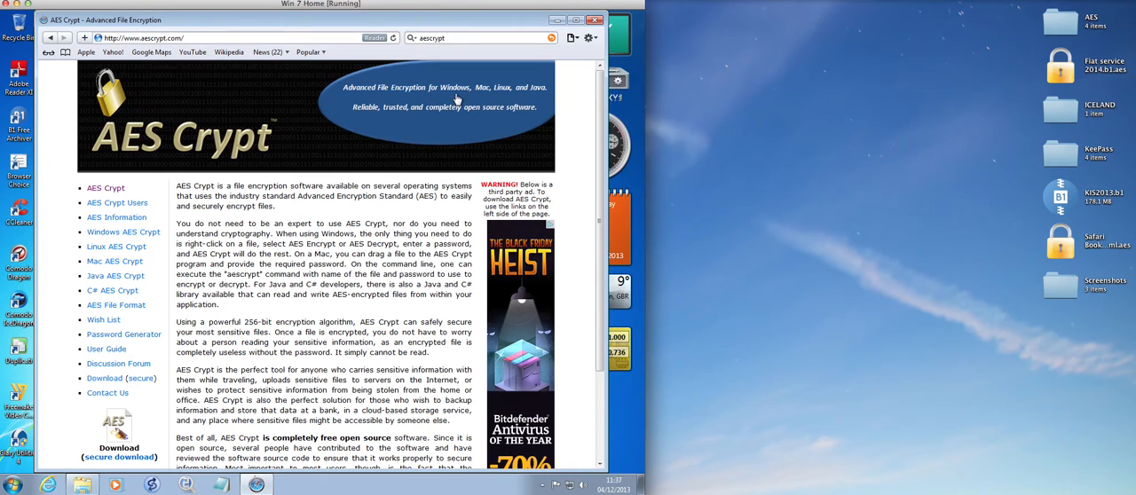
pyautogui.moveTo(535, 98)
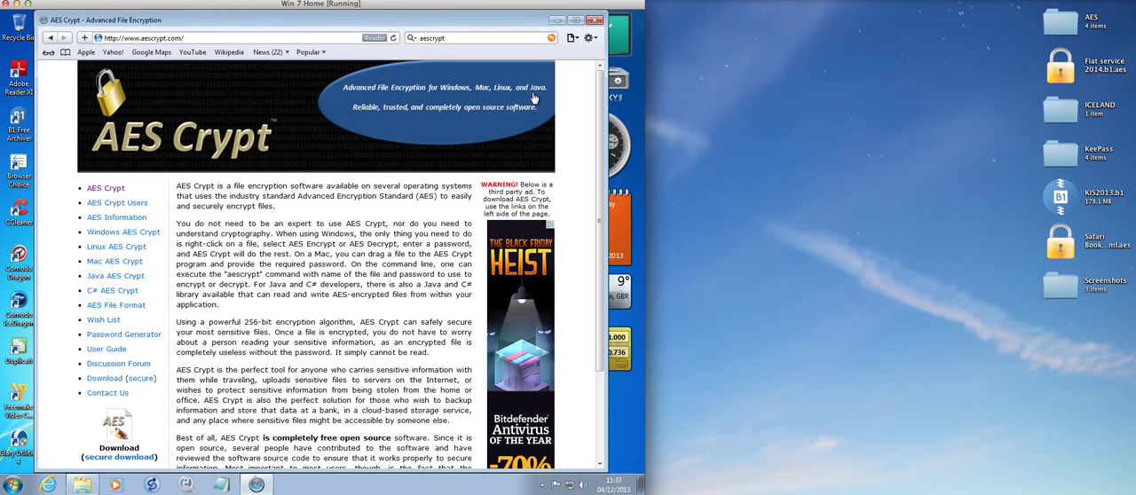
pyautogui.moveTo(453, 100)
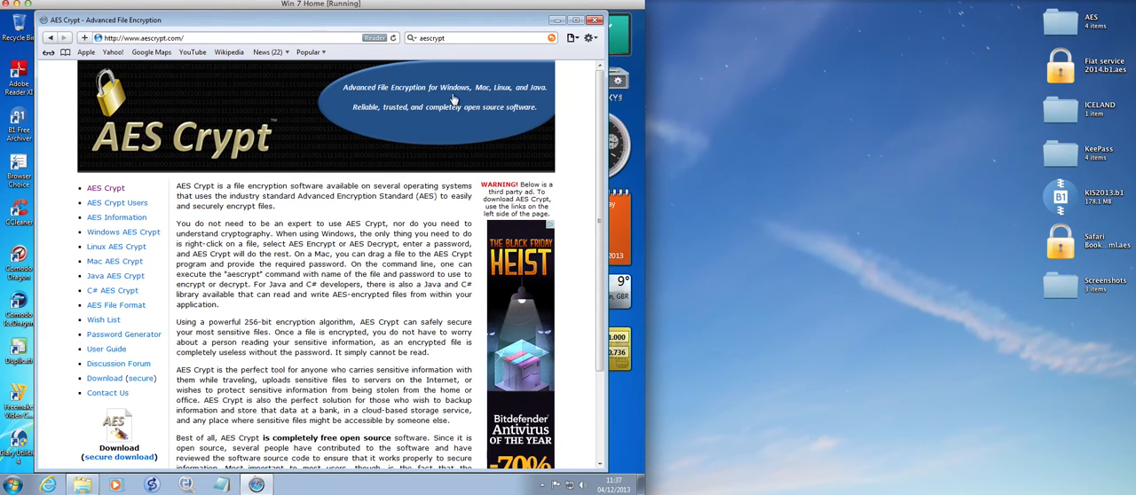
pyautogui.scroll(-3)
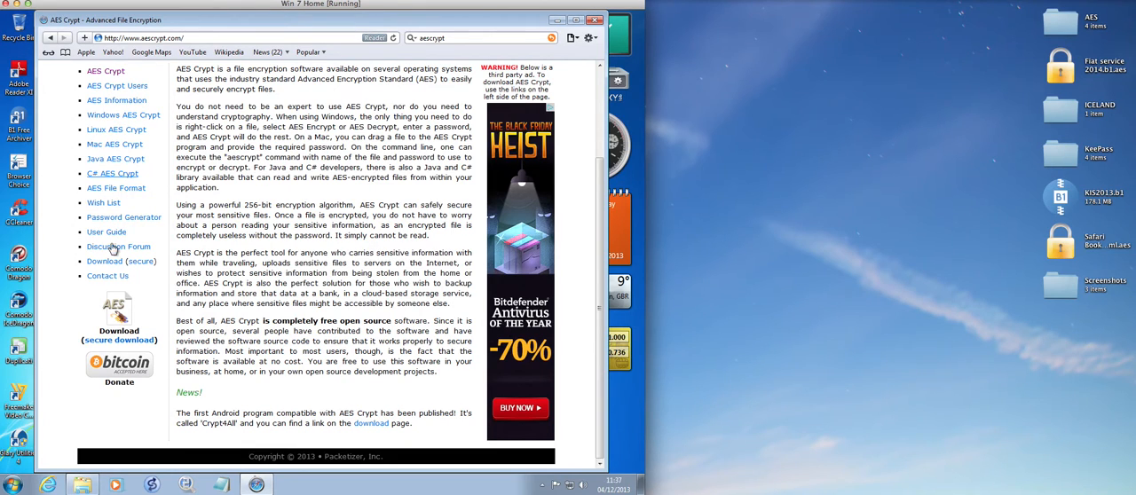
pyautogui.moveTo(105, 232)
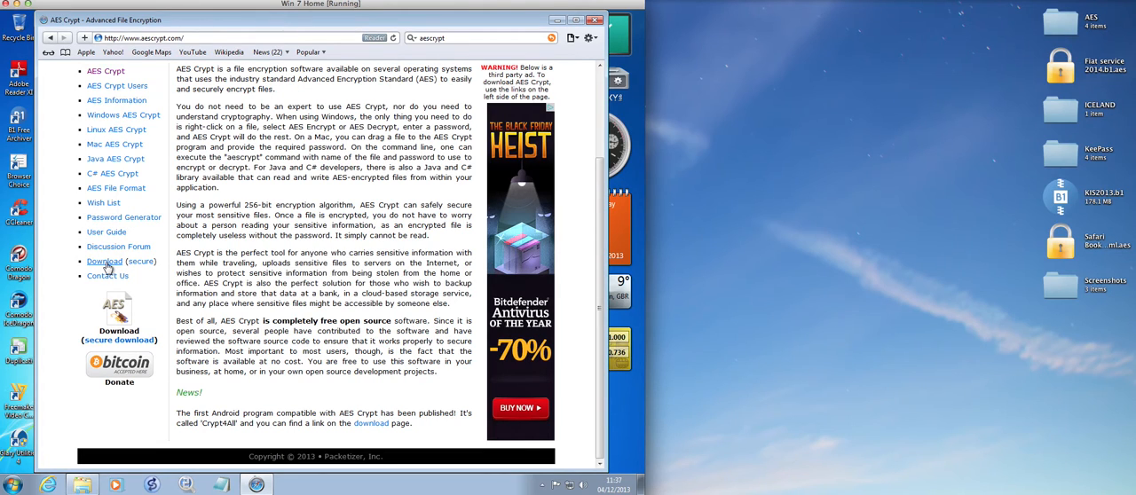
# - Go to the AES Crypt Downloads page and scroll through the Windows, Mac, Linux, Java packages
pyautogui.click(104, 261)
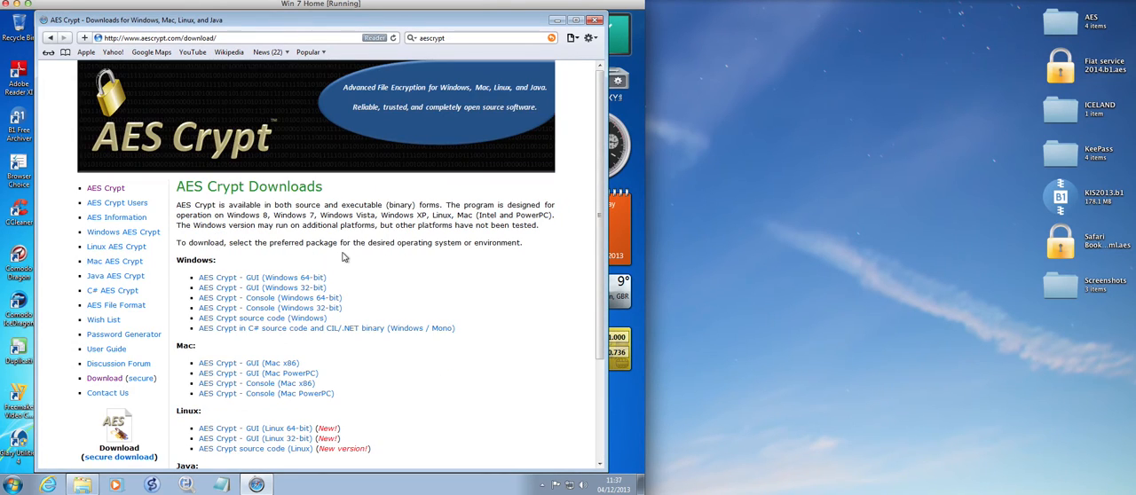
pyautogui.scroll(-3)
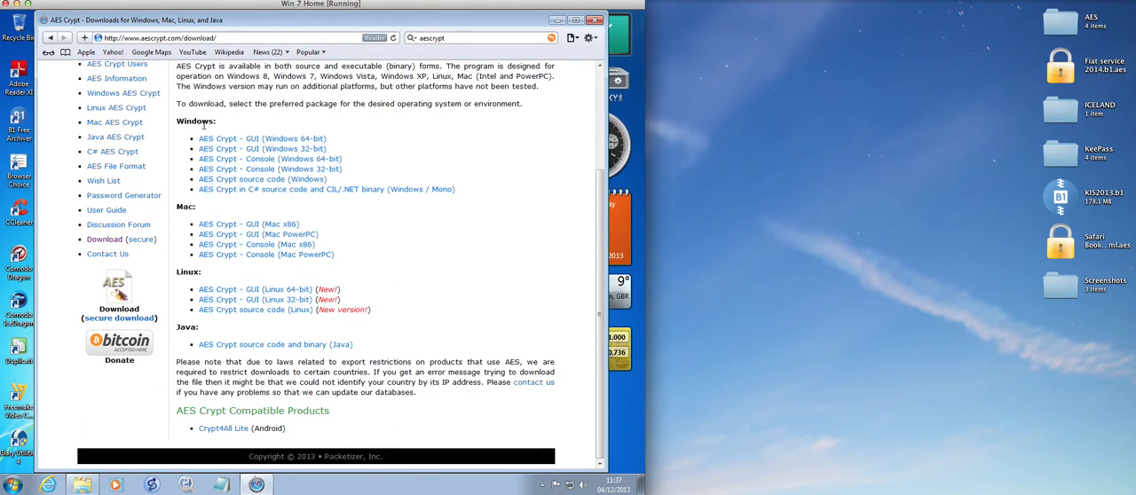
pyautogui.moveTo(186, 308)
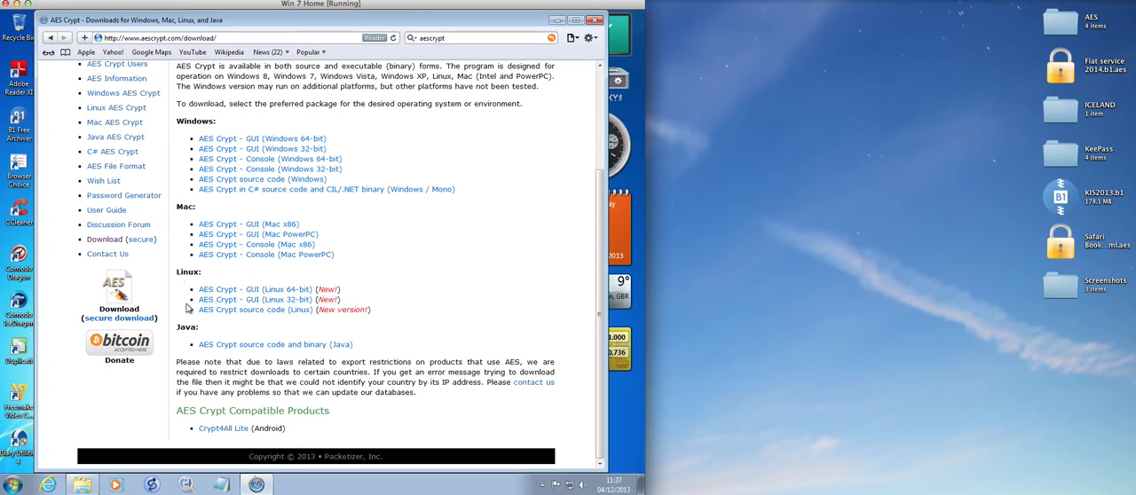
pyautogui.moveTo(224, 428)
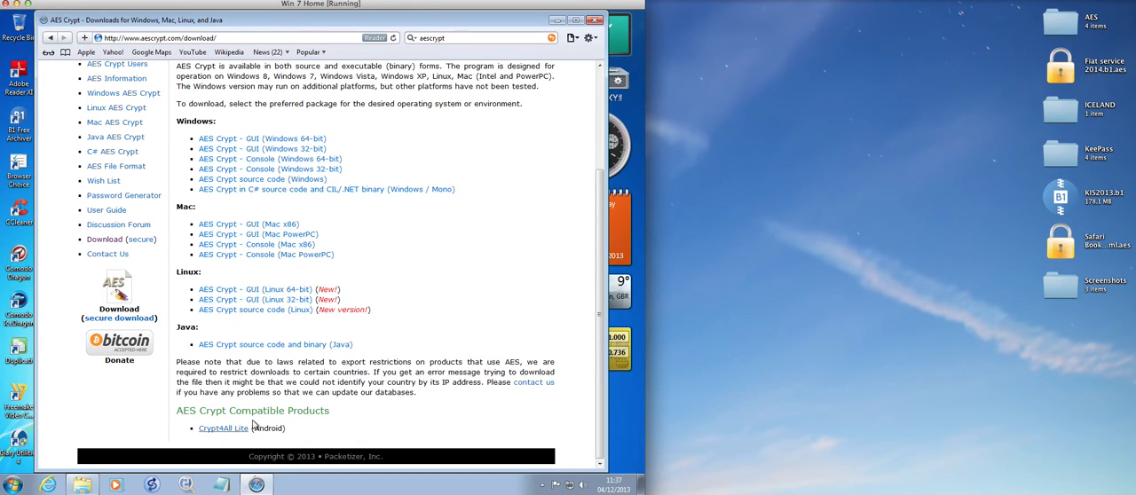
pyautogui.moveTo(228, 439)
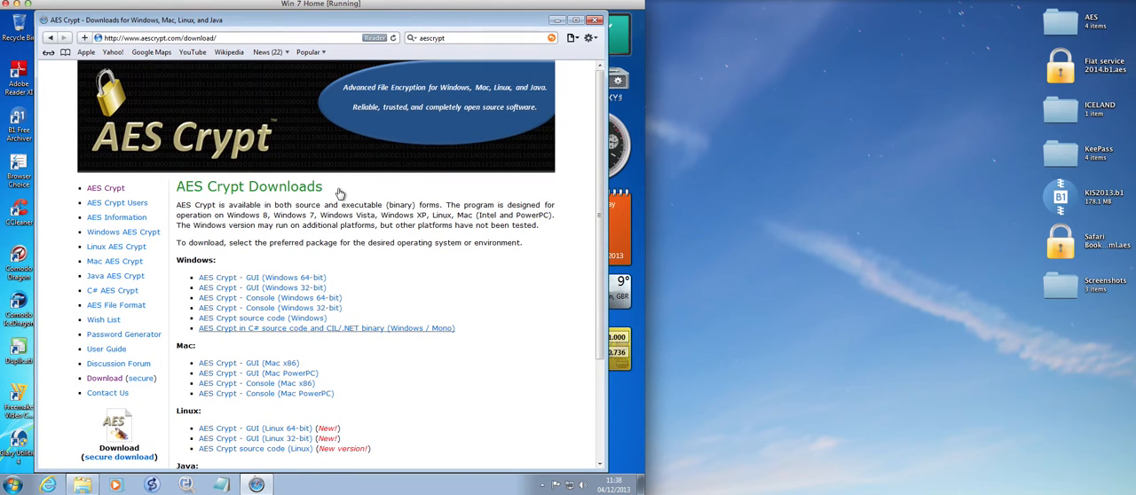
pyautogui.scroll(-3)
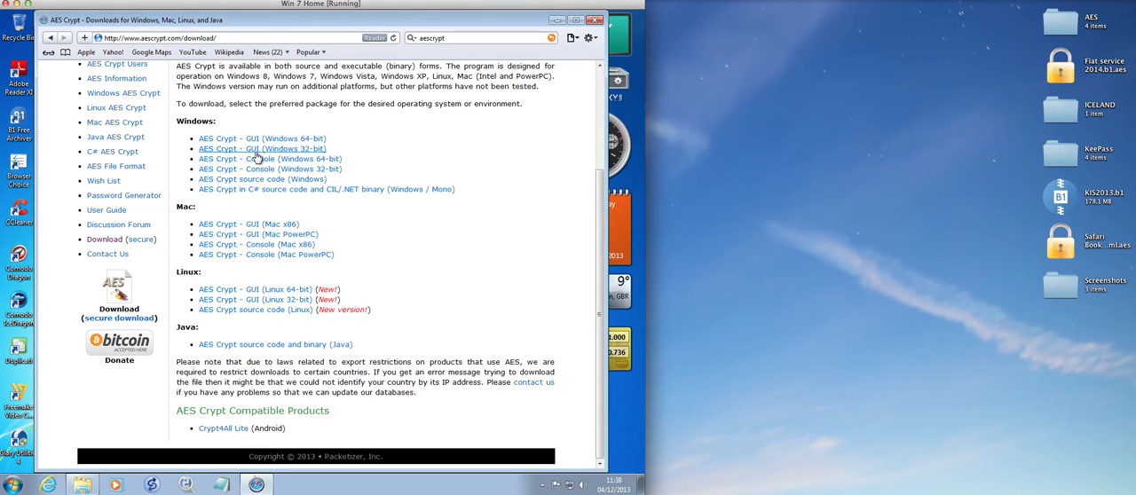
pyautogui.moveTo(252, 155)
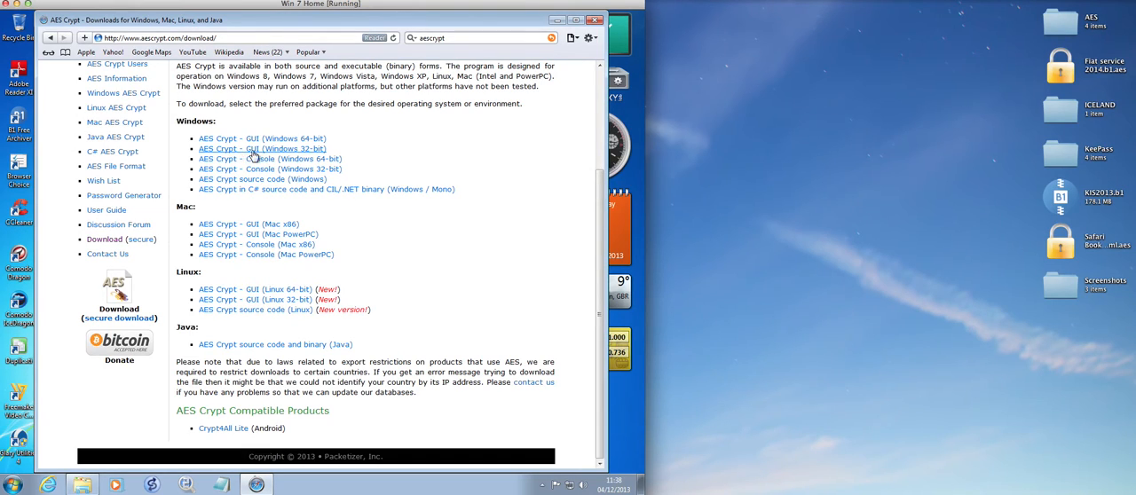
pyautogui.moveTo(294, 156)
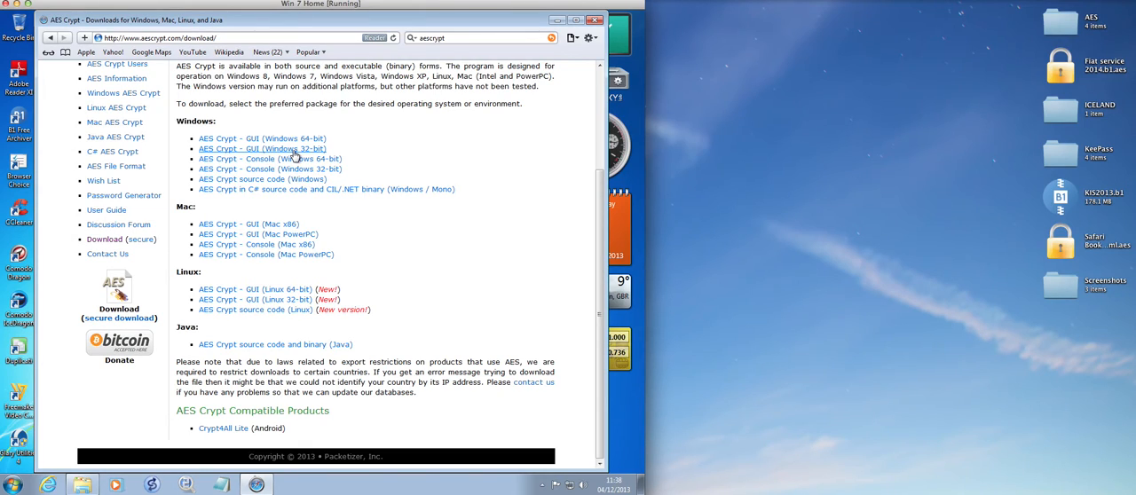
pyautogui.moveTo(285, 158)
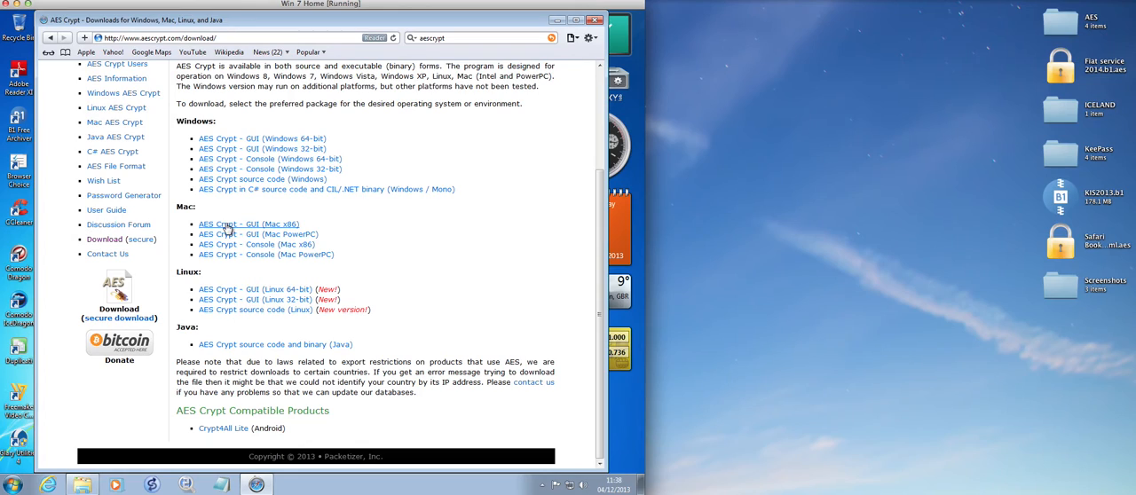
pyautogui.moveTo(275, 231)
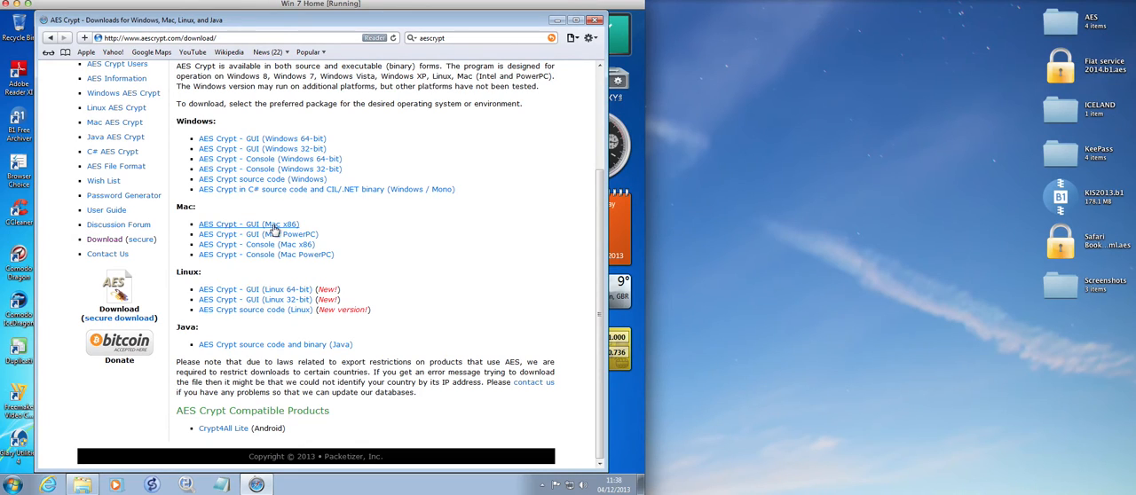
pyautogui.moveTo(283, 232)
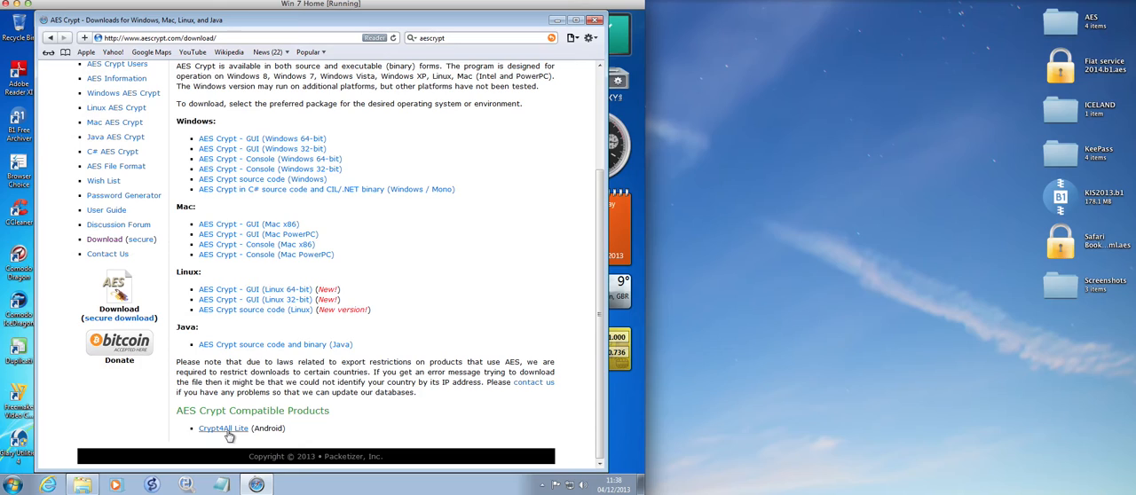
pyautogui.moveTo(270, 158)
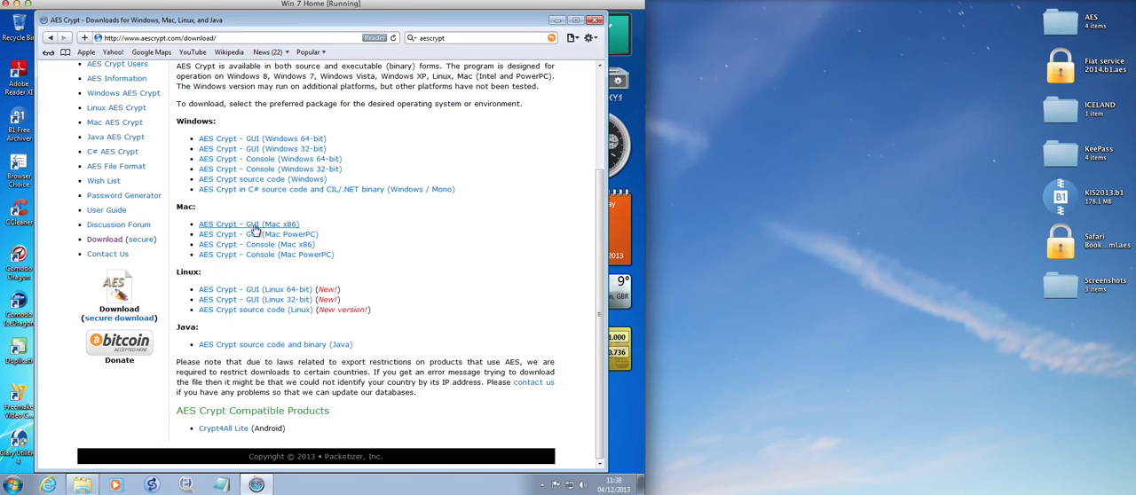
pyautogui.moveTo(459, 135)
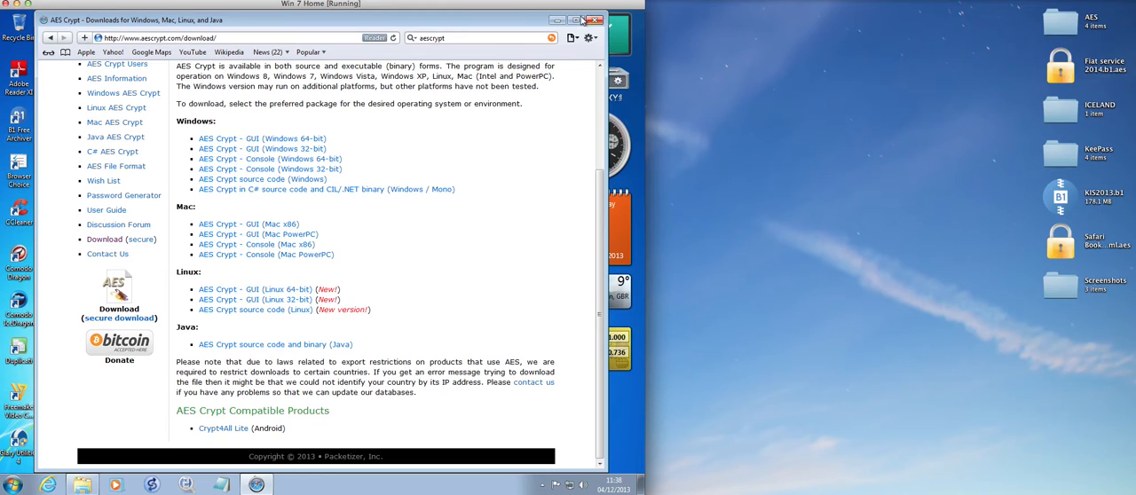
# - Close Safari to return to the Windows 7 desktop
pyautogui.click(595, 20)
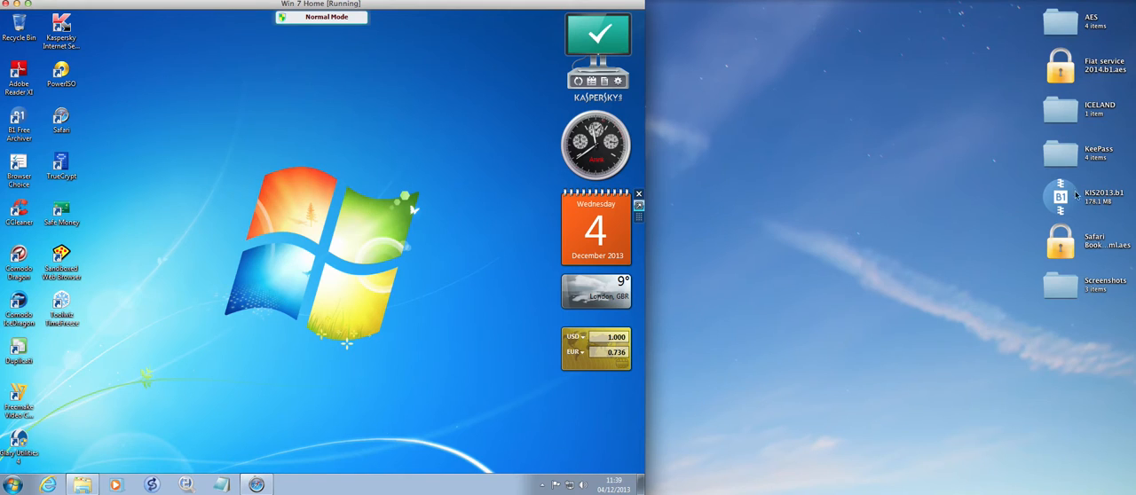
pyautogui.moveTo(1060, 246)
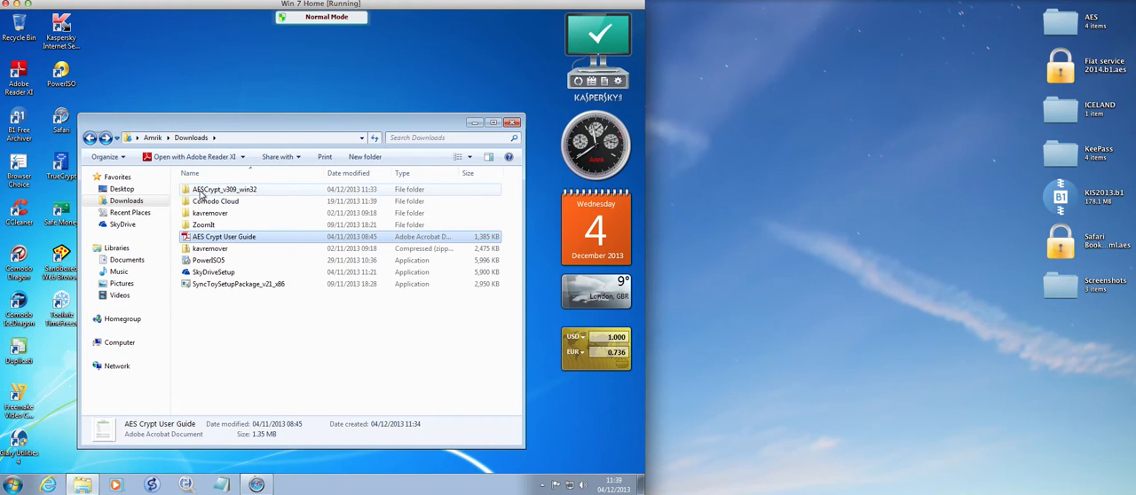
pyautogui.moveTo(224, 189)
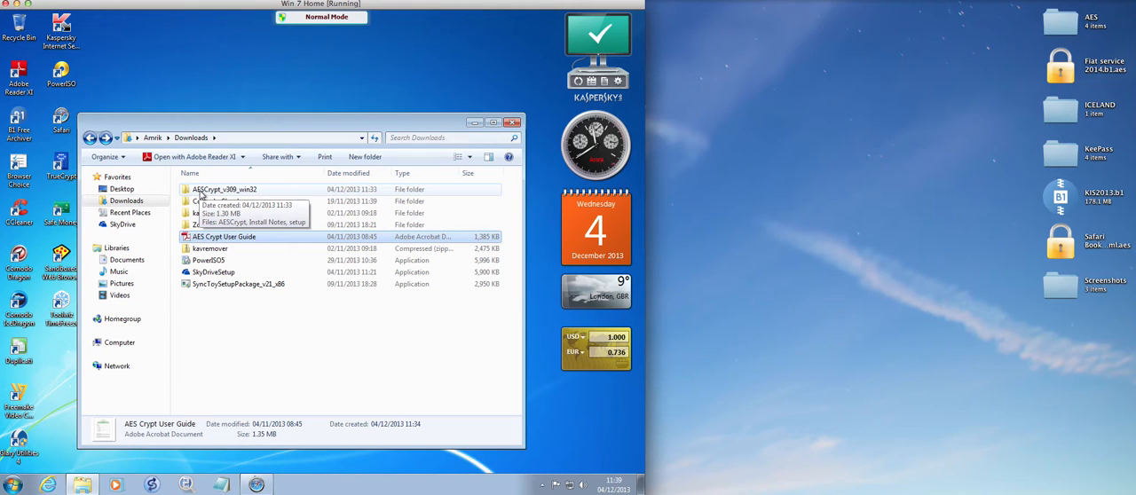
# - Open the AESCrypt_v309_win32 folder, view the Install Notes, and select the installer package
pyautogui.click(224, 189)
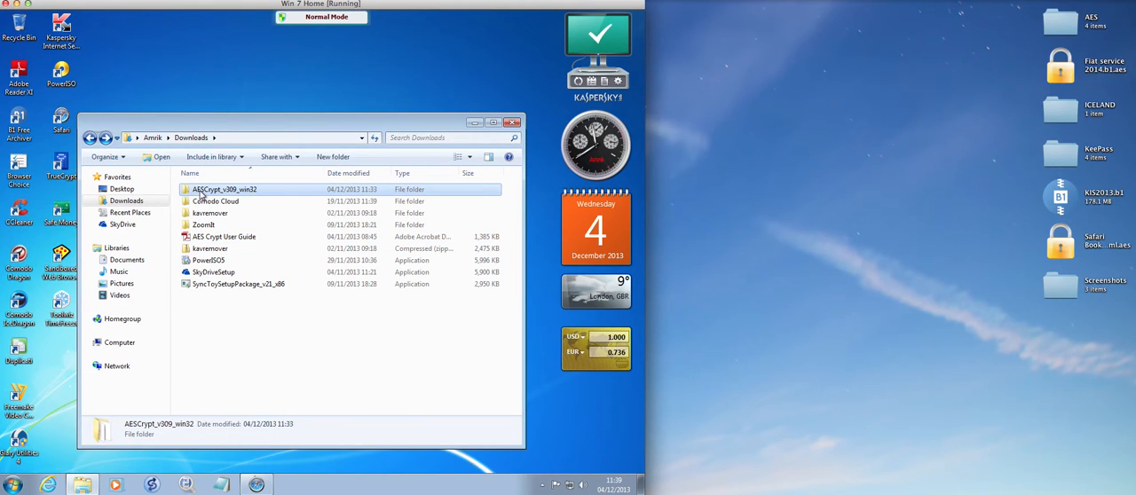
pyautogui.doubleClick(223, 189)
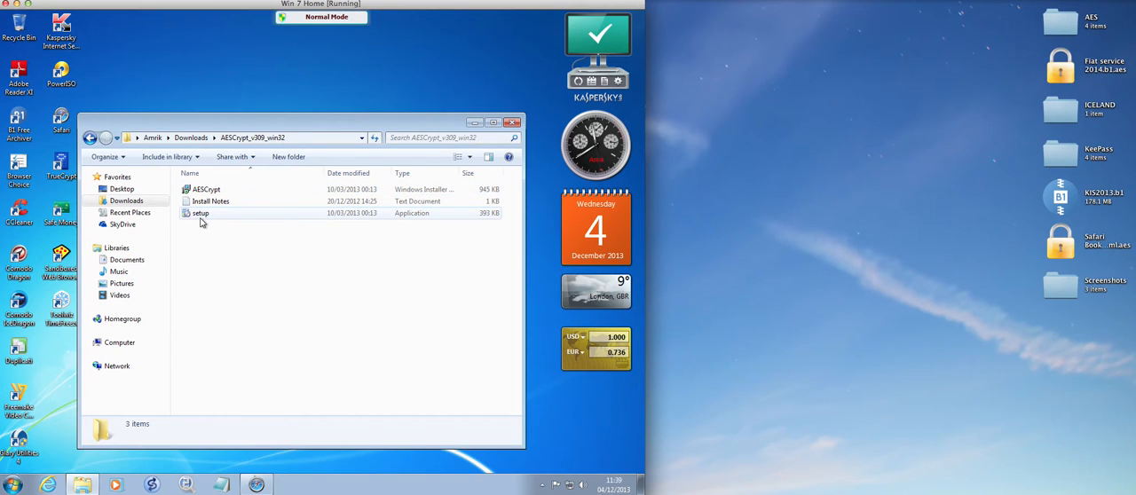
pyautogui.click(211, 201)
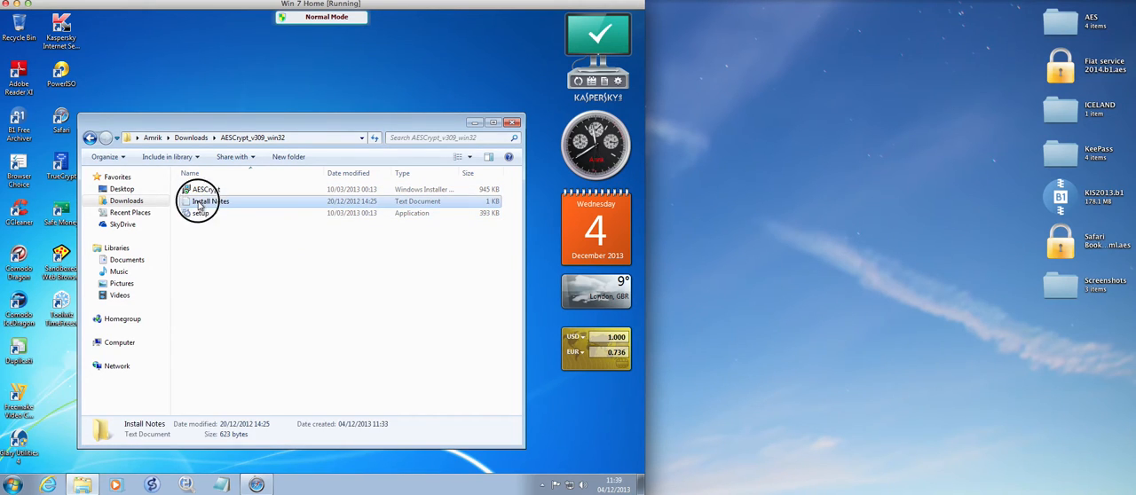
pyautogui.click(211, 202)
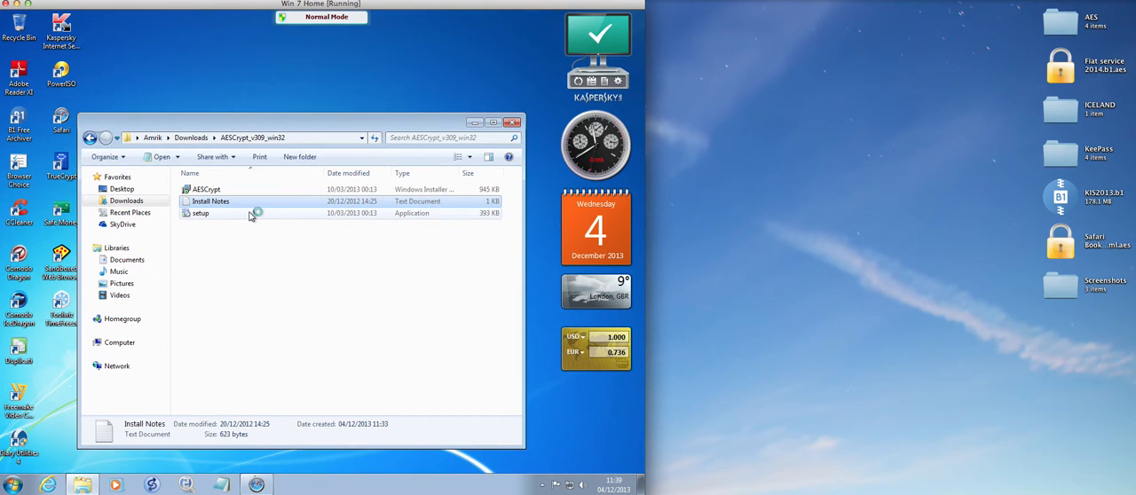
pyautogui.doubleClick(210, 201)
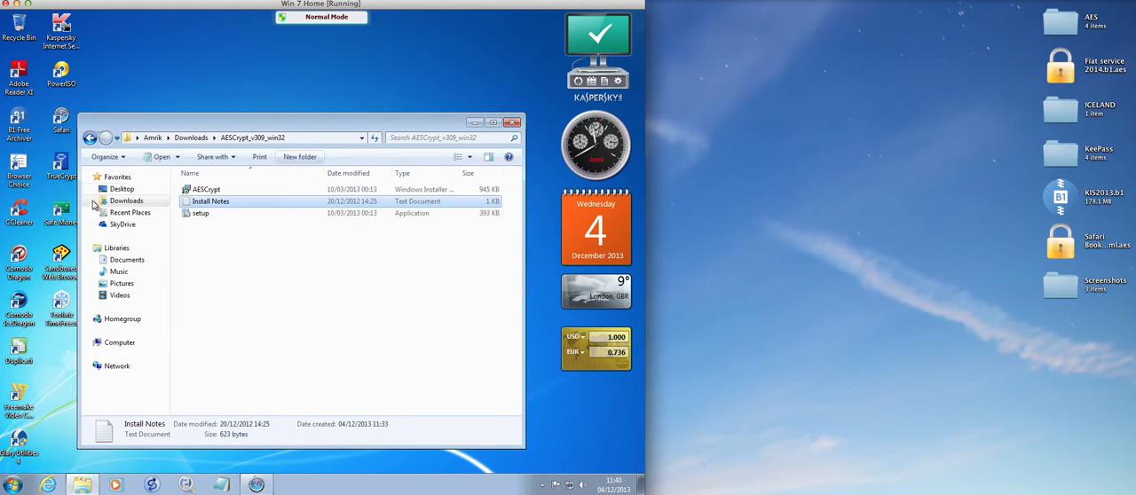
pyautogui.moveTo(206, 189)
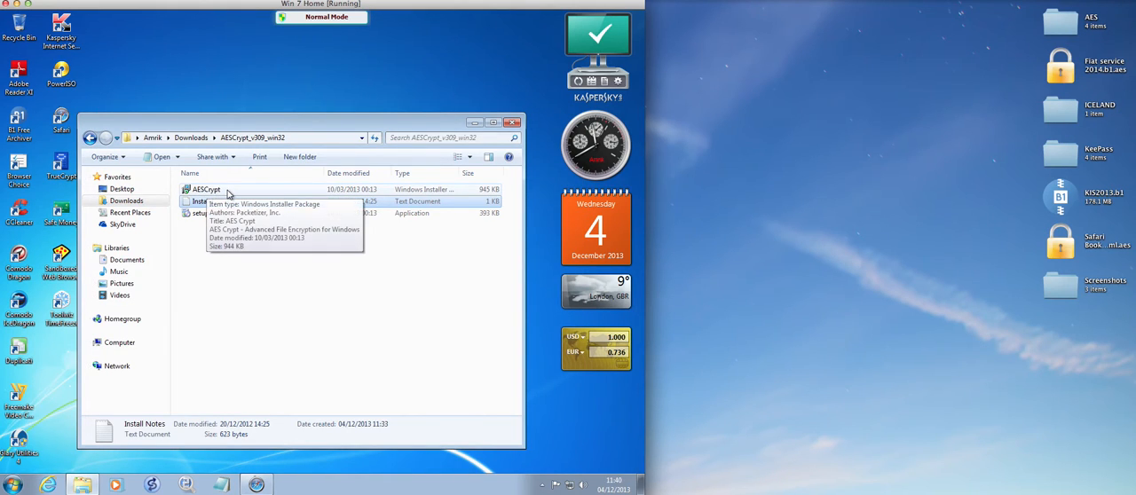
pyautogui.click(206, 189)
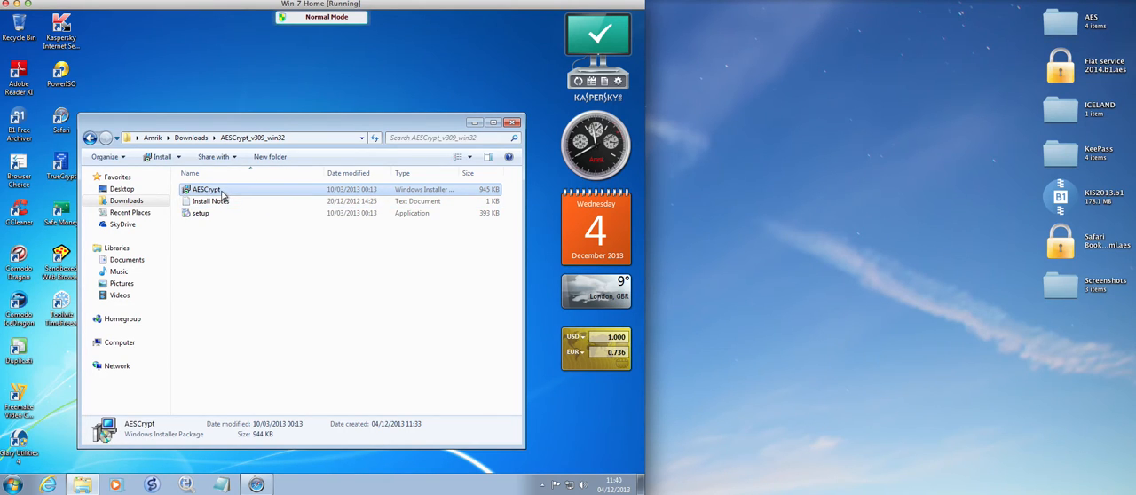
pyautogui.moveTo(207, 189)
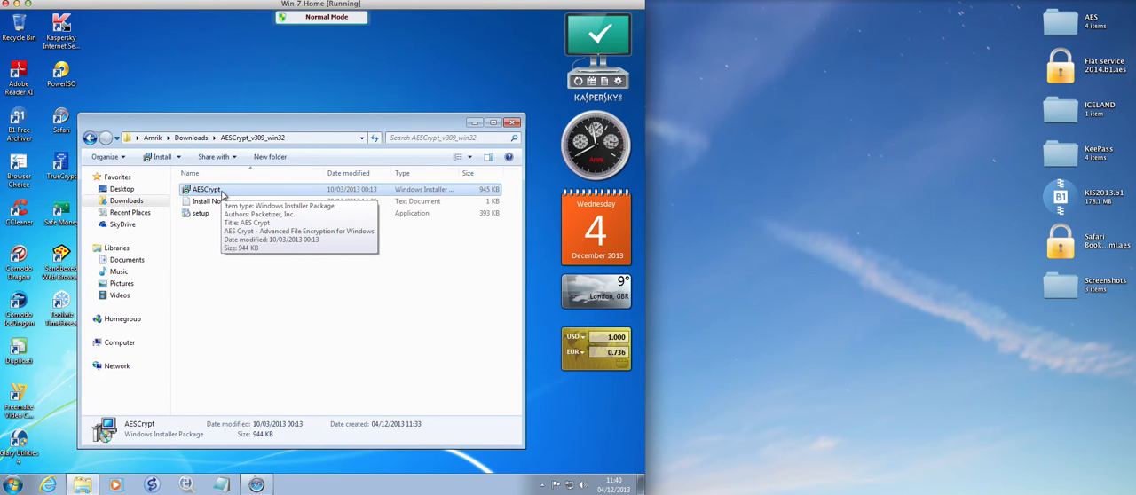
pyautogui.moveTo(200, 213)
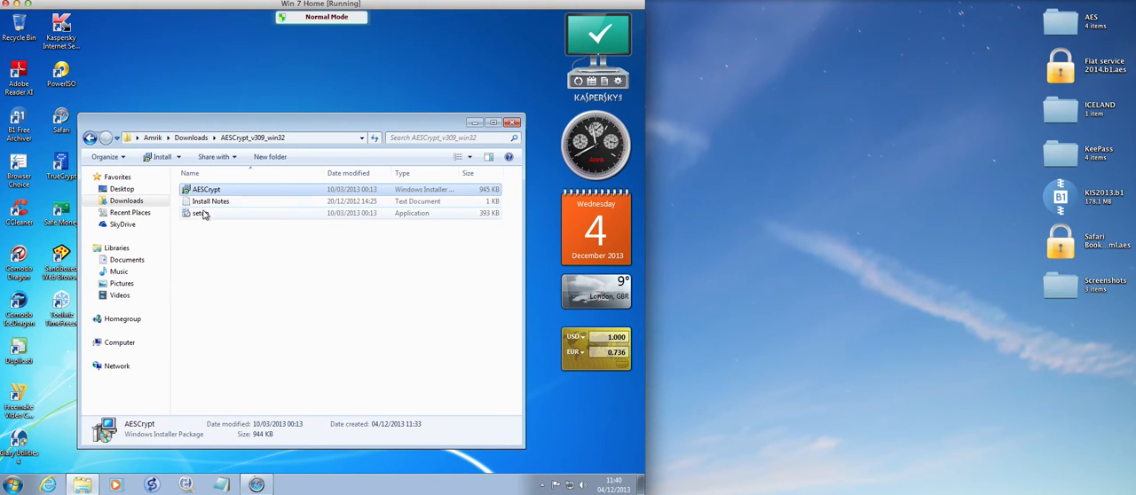
pyautogui.moveTo(198, 213)
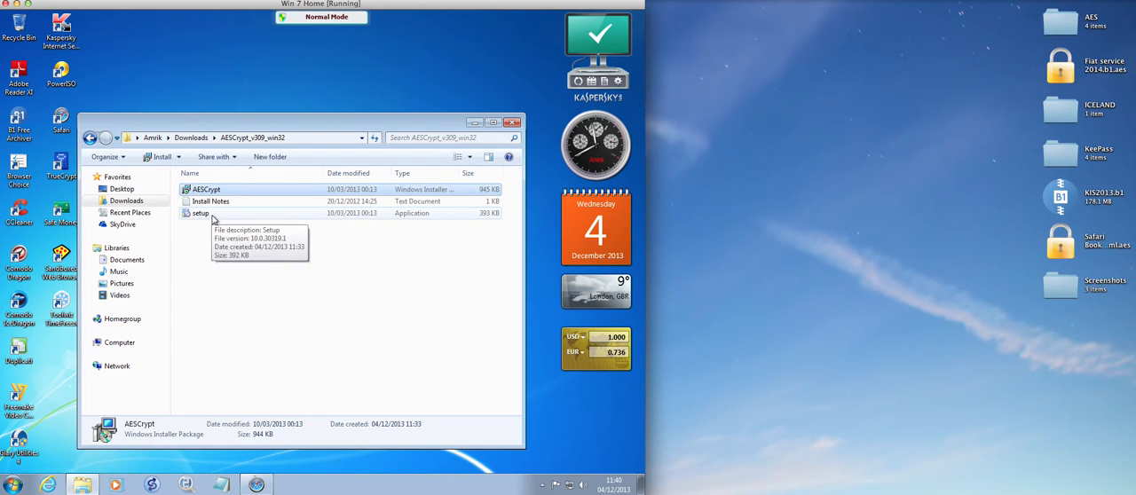
pyautogui.moveTo(206, 189)
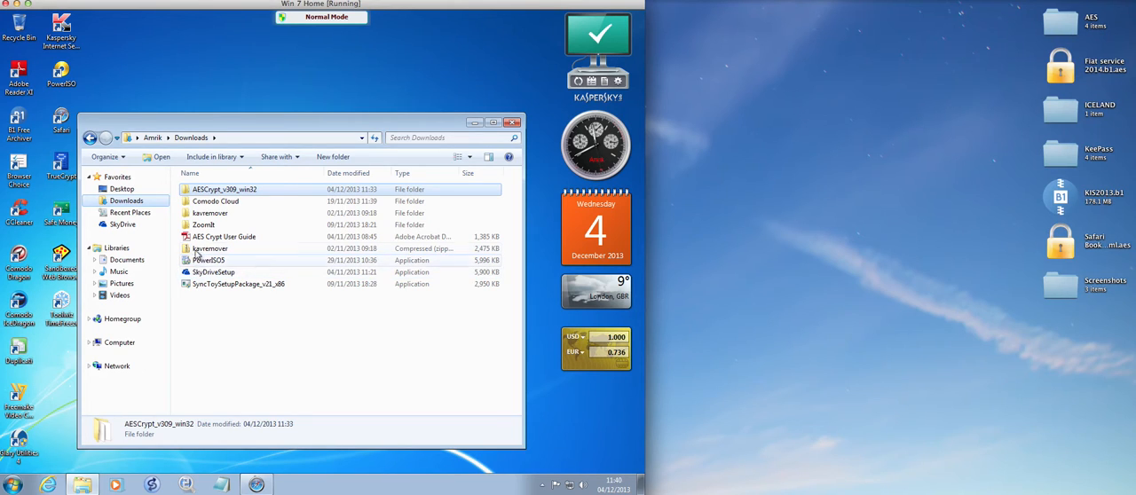
# - Encrypt AES Crypt User Guide.pdf with a confirmed password using AES Encrypt
pyautogui.click(224, 237)
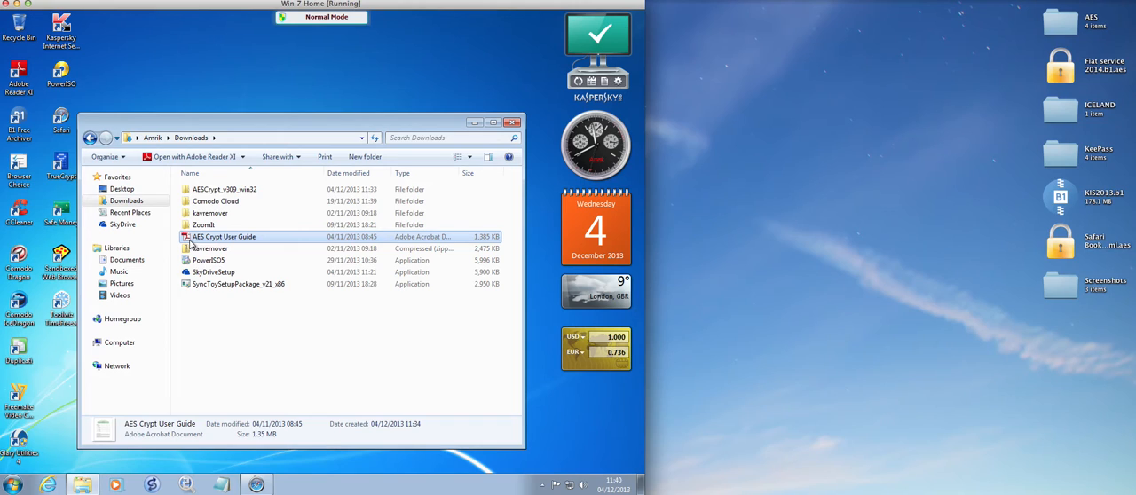
pyautogui.rightClick(222, 237)
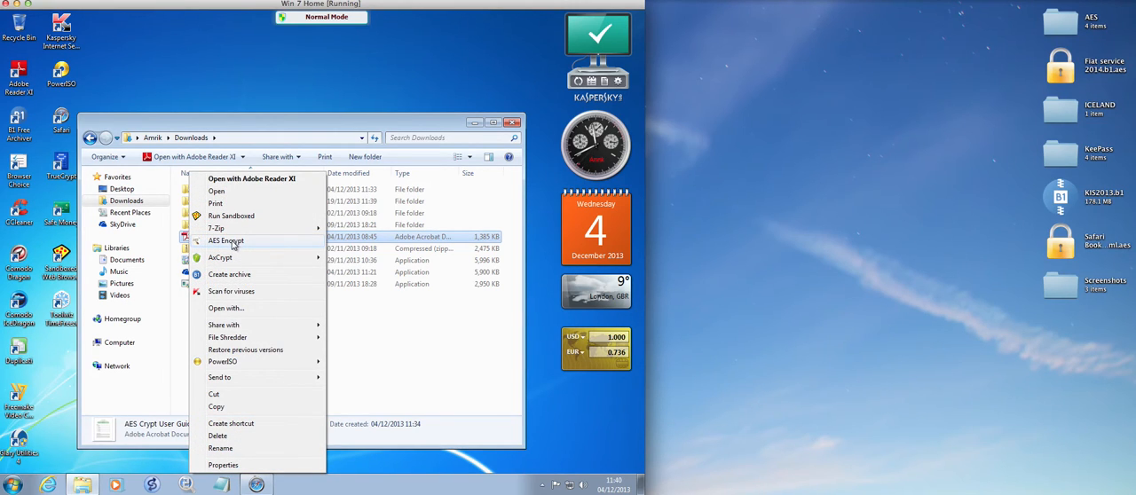
pyautogui.moveTo(237, 249)
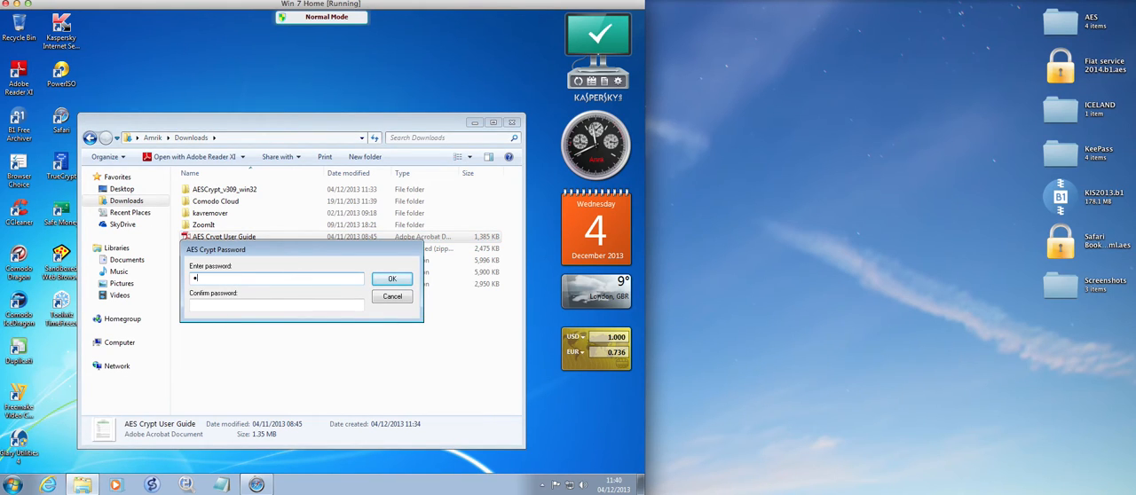
pyautogui.write('••')
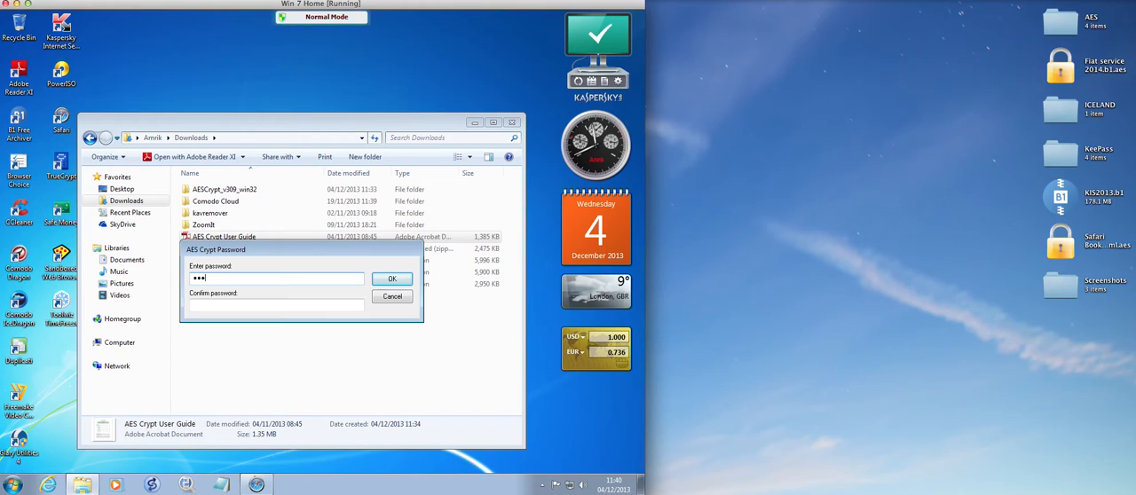
pyautogui.write('•')
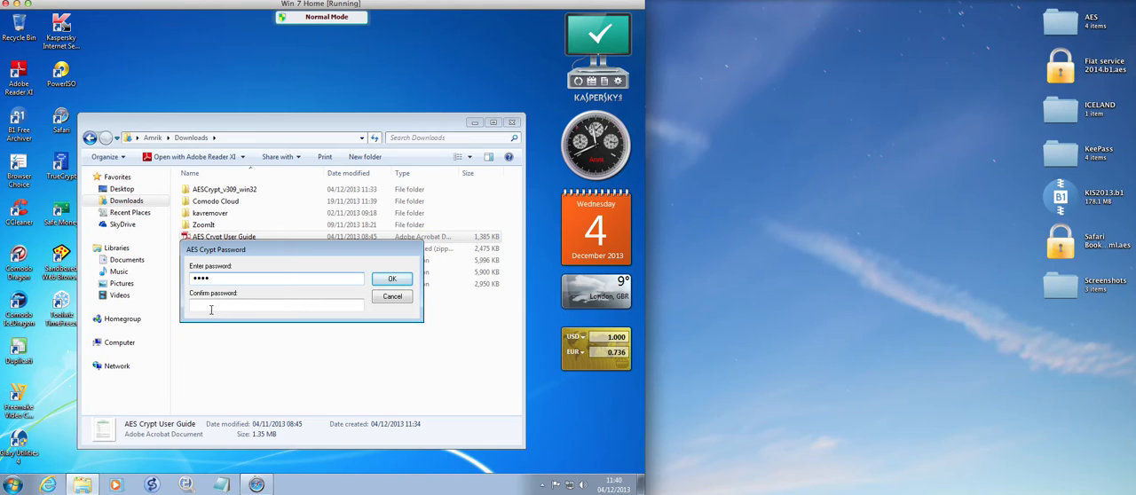
pyautogui.write('••••')
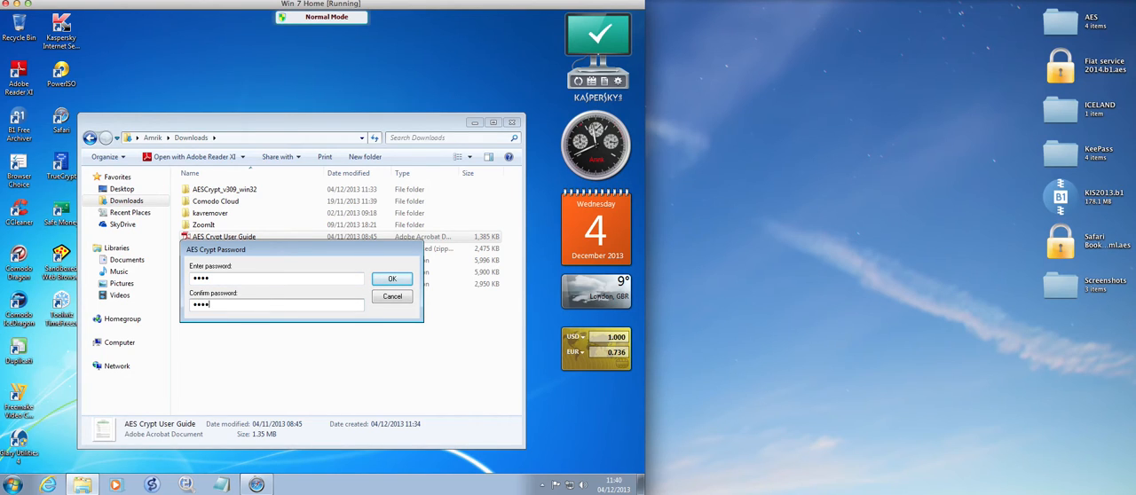
pyautogui.click(391, 279)
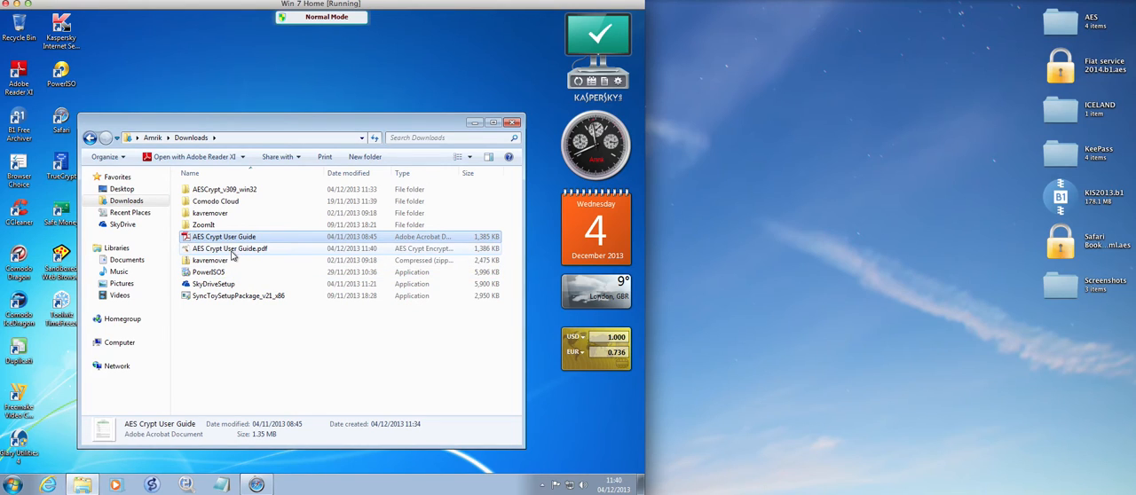
pyautogui.moveTo(231, 258)
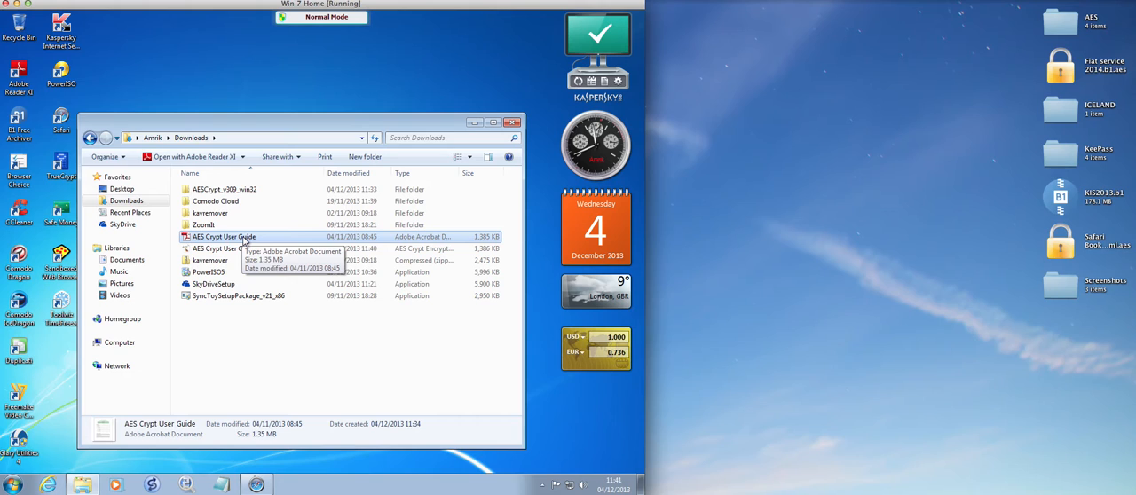
pyautogui.rightClick(220, 237)
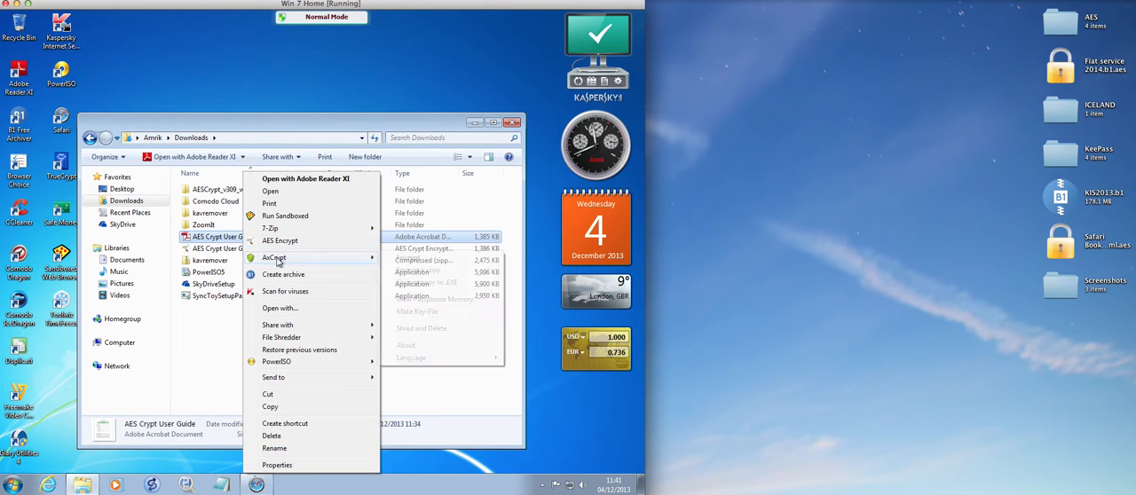
pyautogui.moveTo(273, 258)
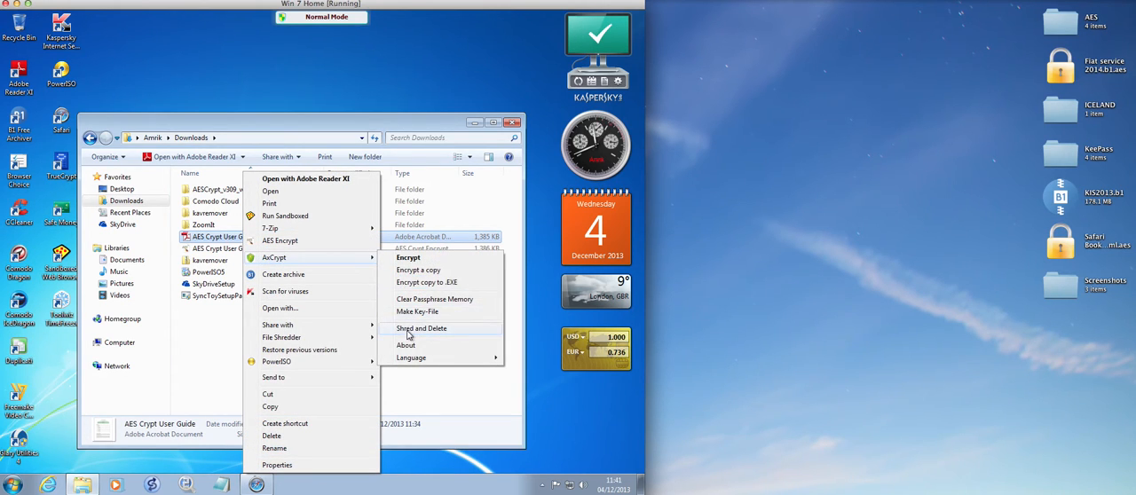
# - Shred the original user guide PDF, then decrypt the encrypted copy with the password
pyautogui.click(420, 328)
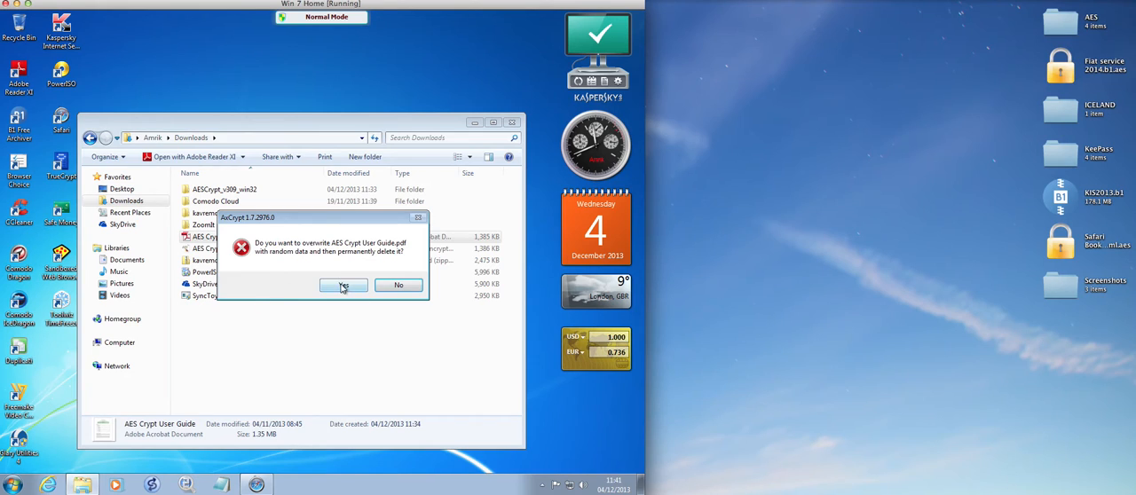
pyautogui.click(343, 285)
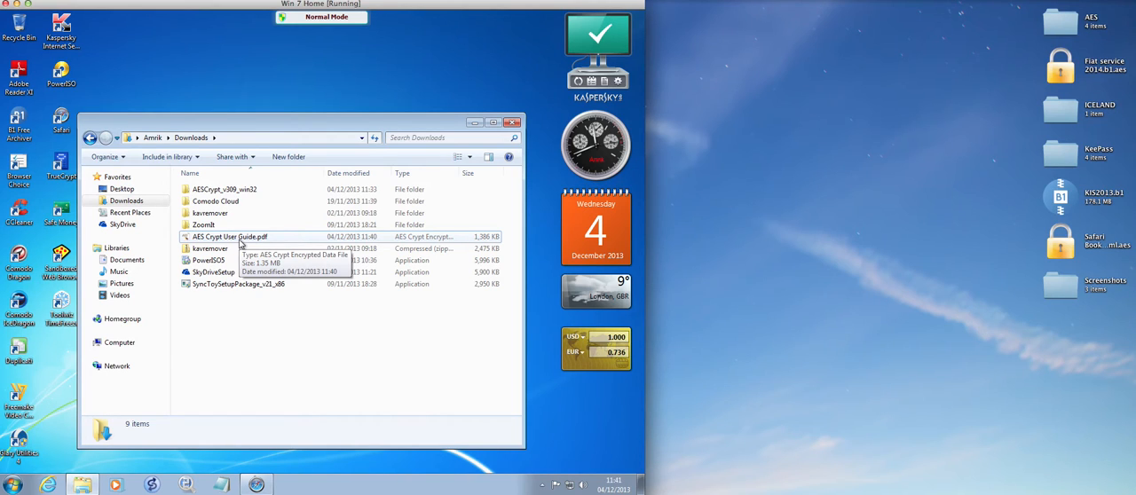
pyautogui.doubleClick(229, 237)
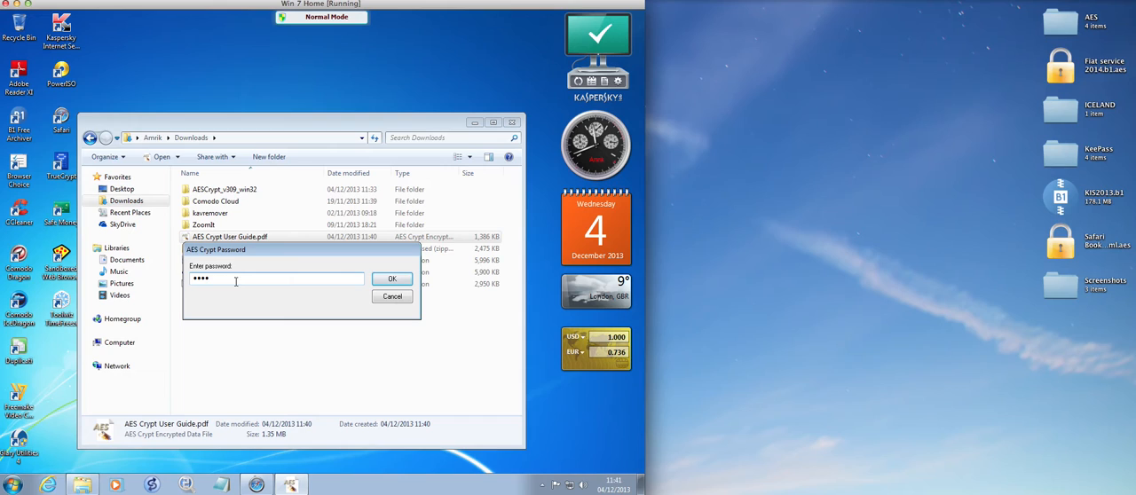
pyautogui.click(391, 278)
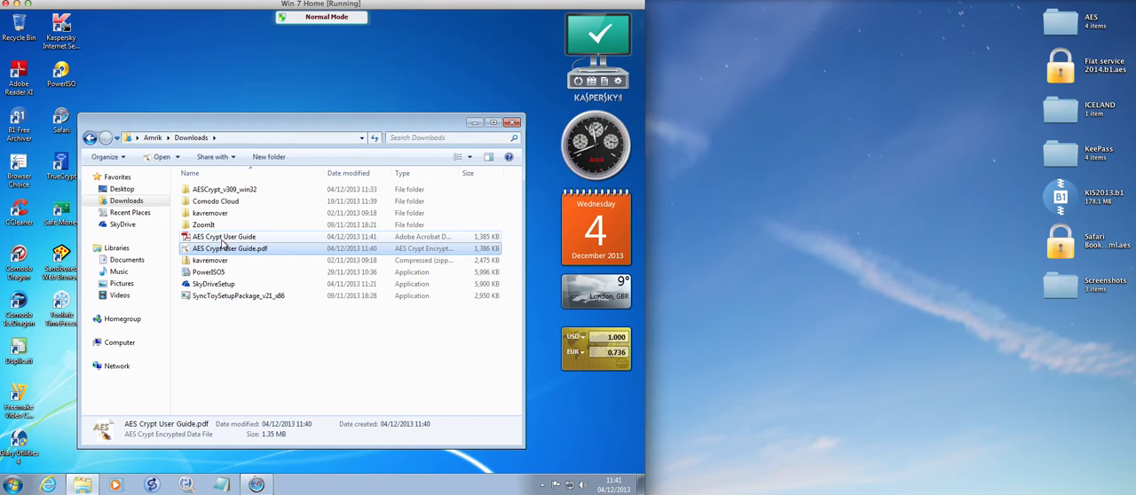
pyautogui.moveTo(224, 241)
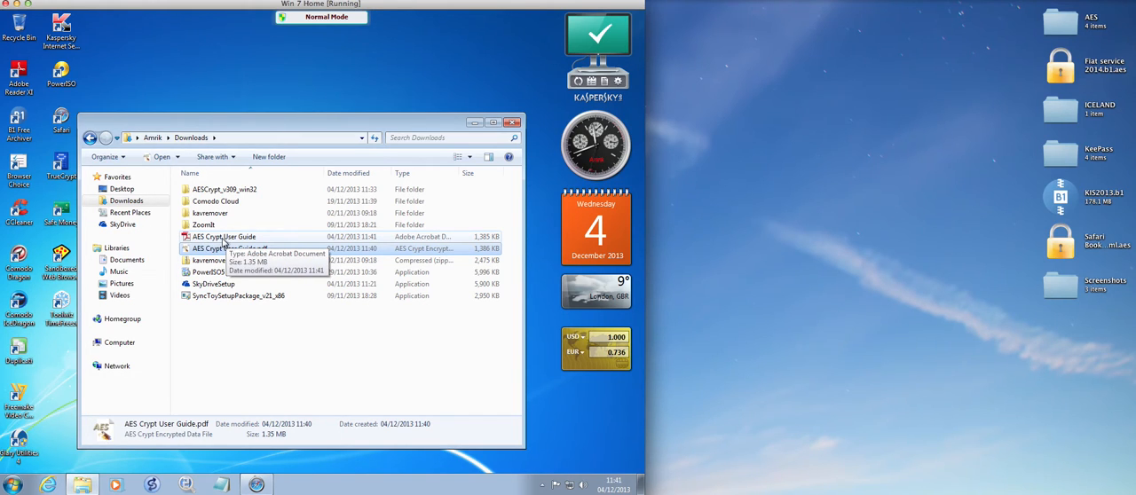
pyautogui.doubleClick(222, 237)
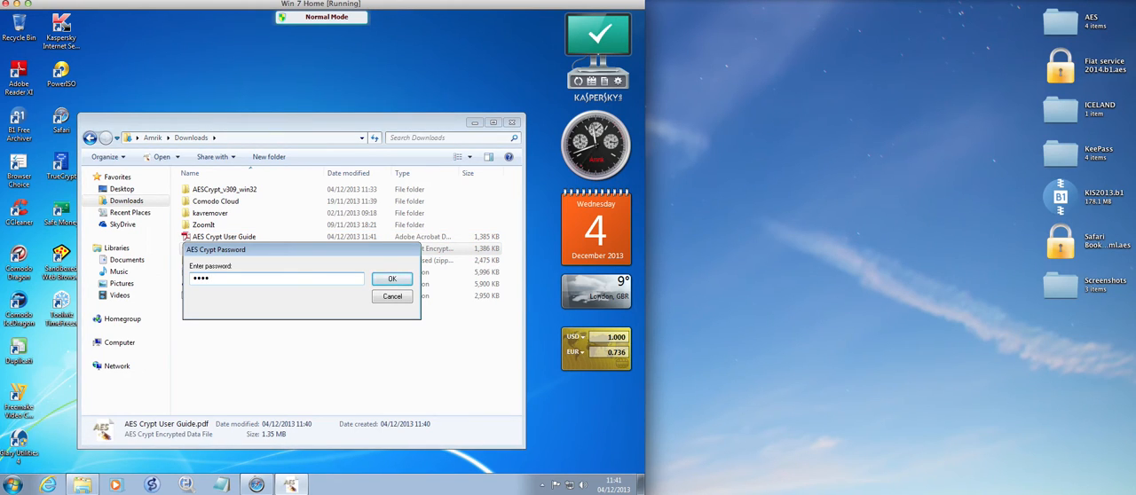
pyautogui.click(392, 279)
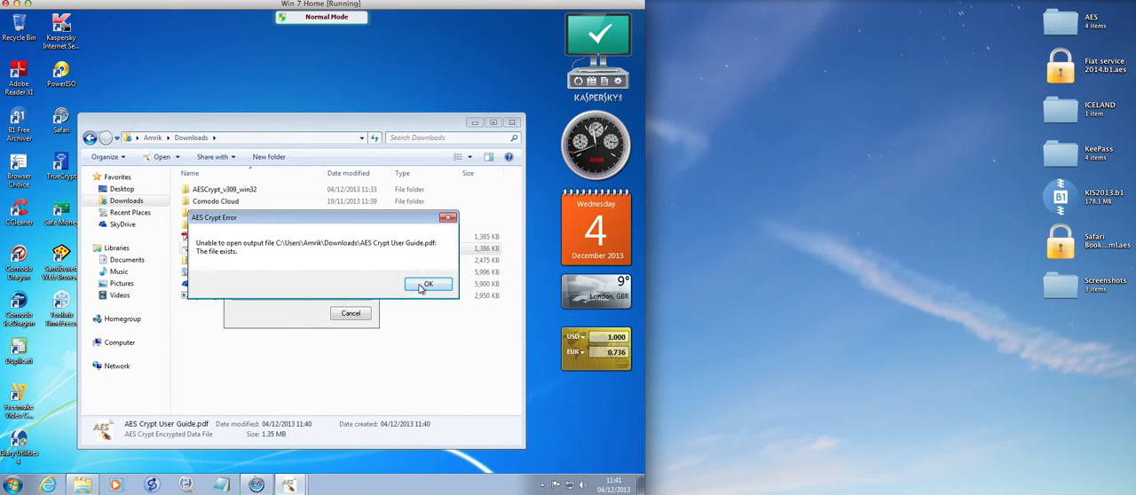
pyautogui.click(428, 284)
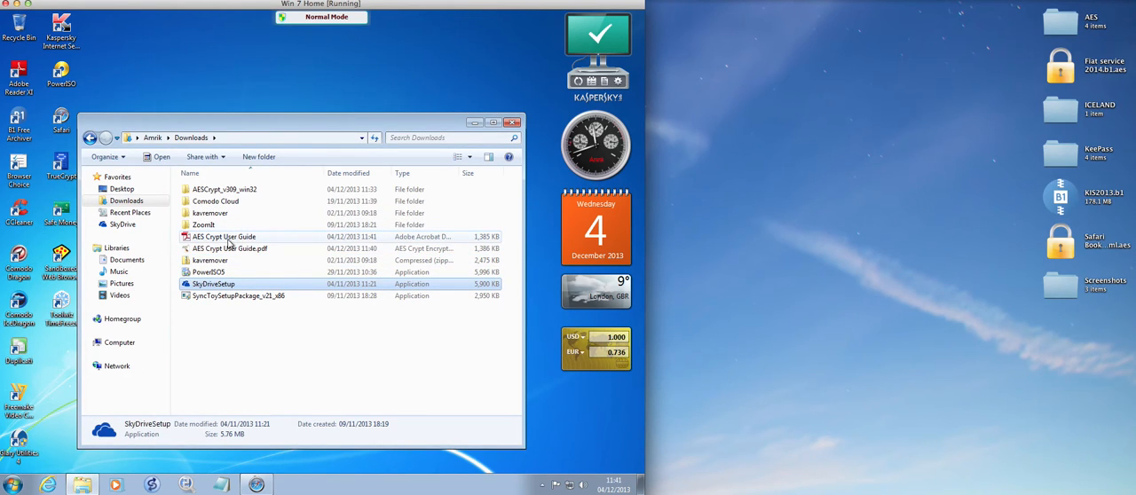
pyautogui.moveTo(231, 248)
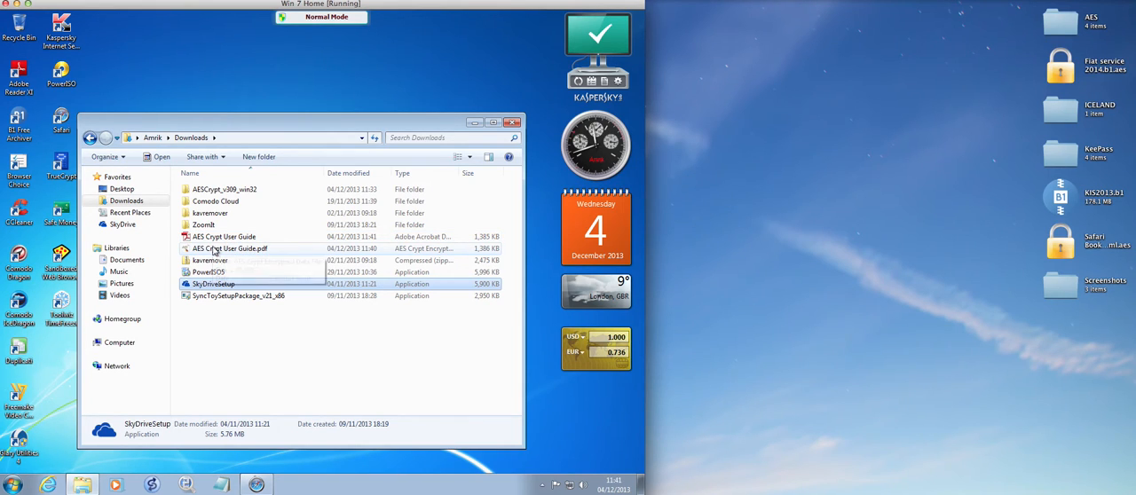
pyautogui.rightClick(223, 236)
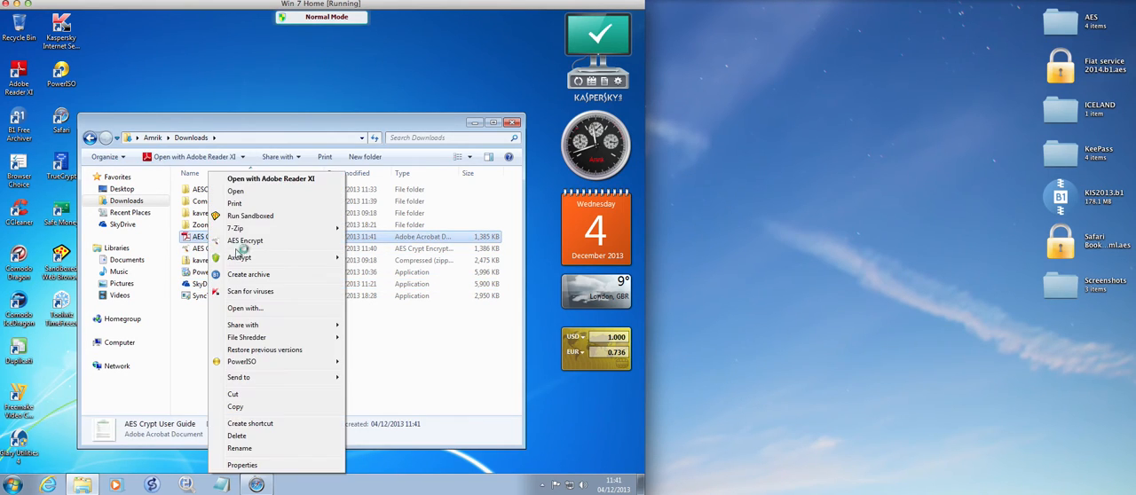
pyautogui.moveTo(240, 257)
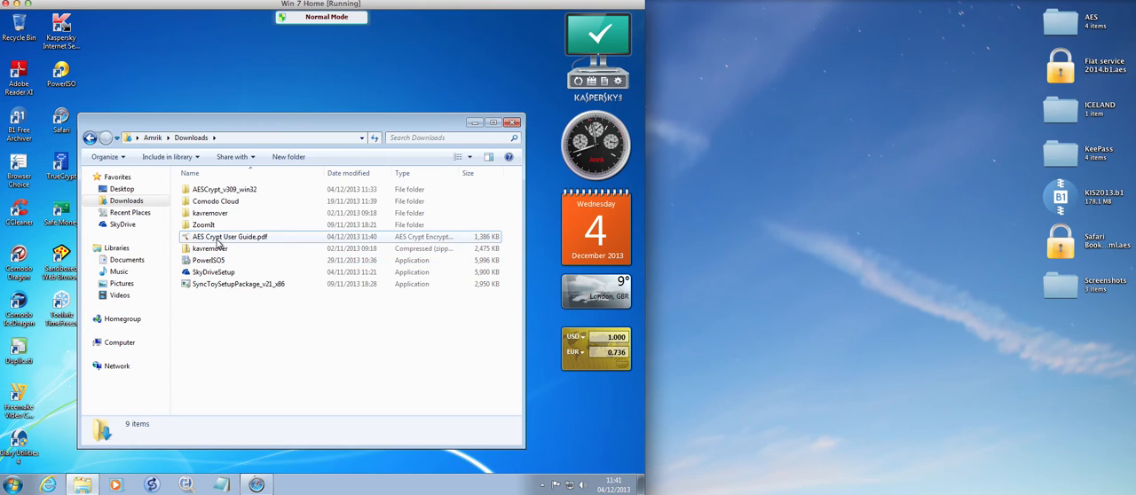
# - Open the AESCrypt_v309_win32 installer folder
pyautogui.click(224, 189)
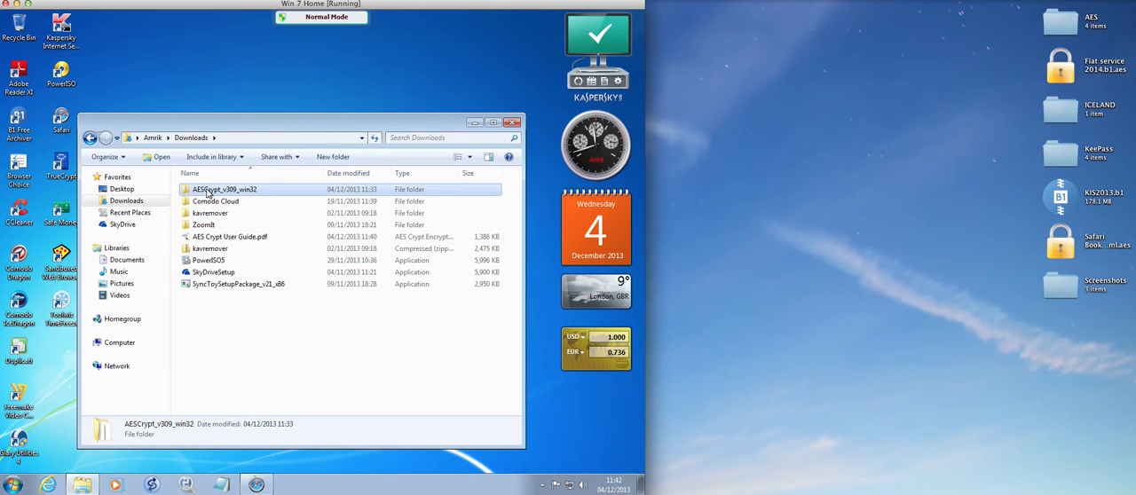
pyautogui.rightClick(223, 189)
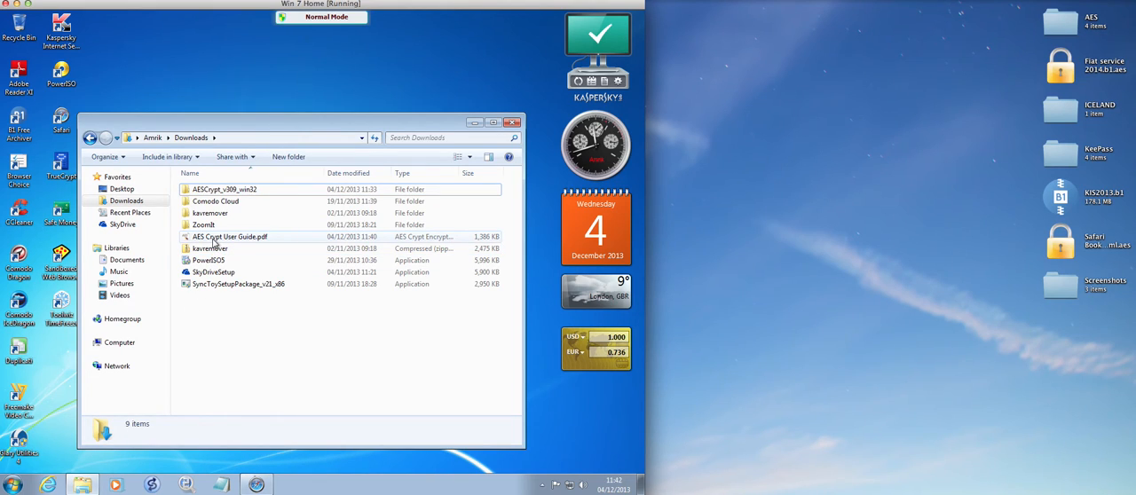
pyautogui.click(222, 189)
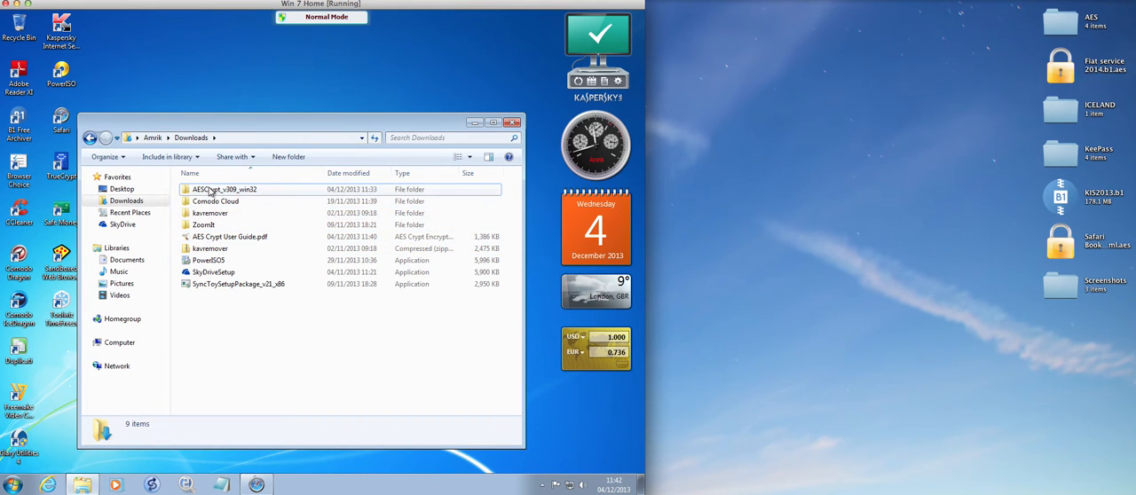
pyautogui.doubleClick(225, 189)
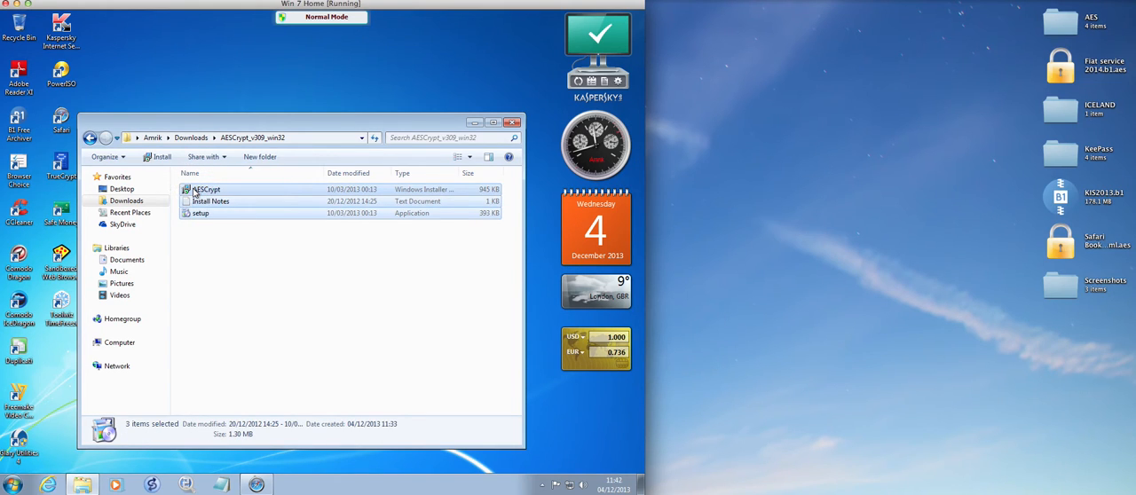
# - Encrypt the three selected installer files with a password using AES Encrypt
pyautogui.rightClick(201, 189)
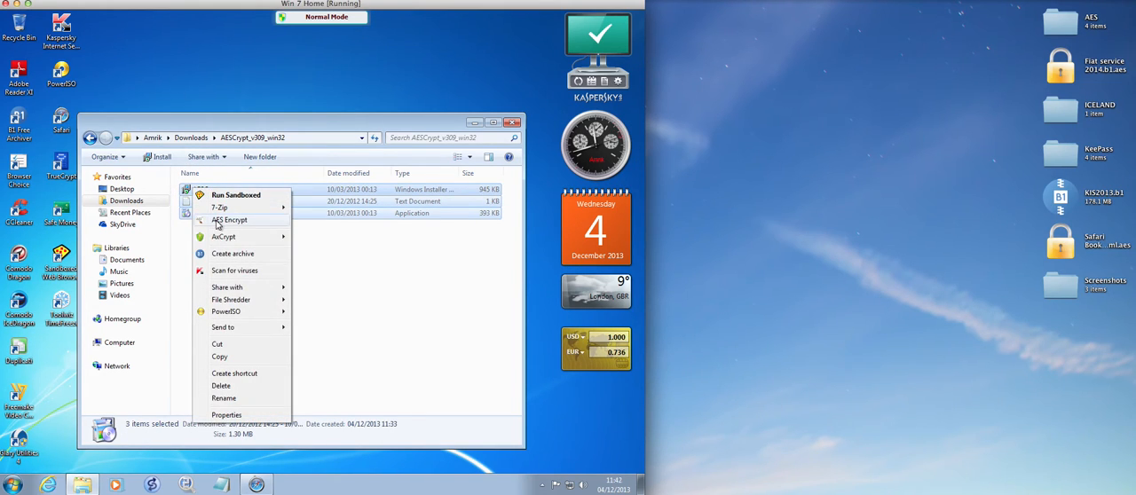
pyautogui.click(230, 219)
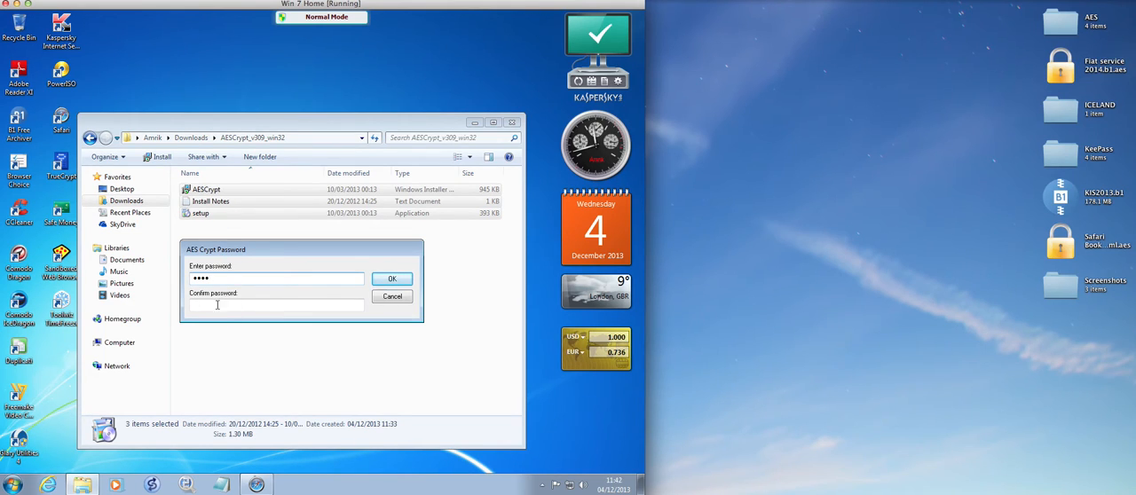
pyautogui.write('••')
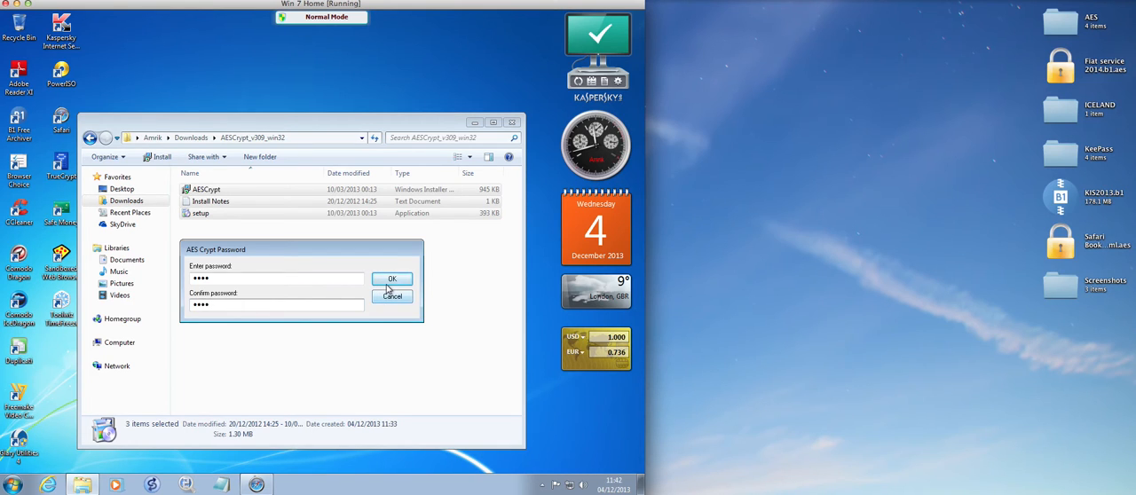
pyautogui.click(392, 278)
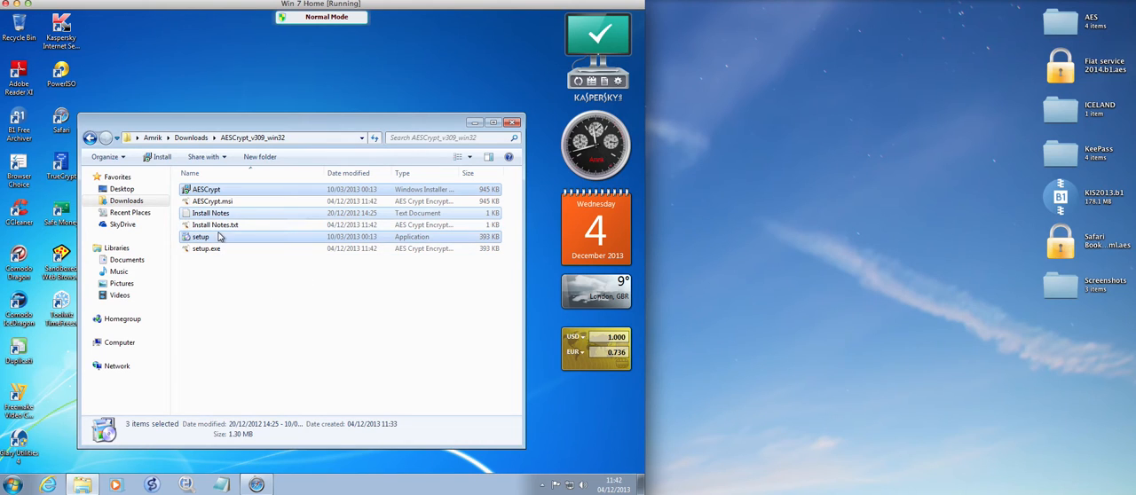
# - Shred the original installer files and decrypt the encrypted copies with the password
pyautogui.rightClick(201, 237)
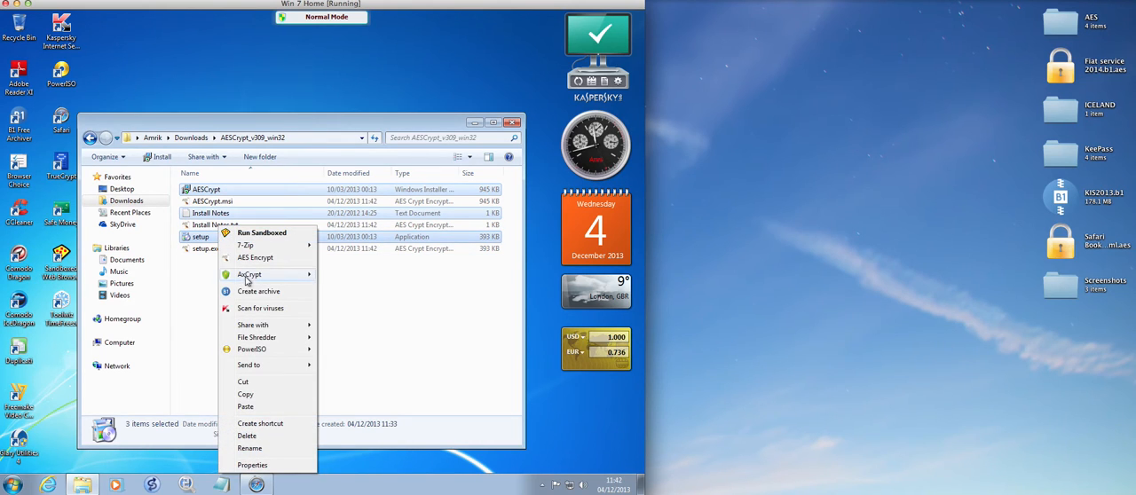
pyautogui.moveTo(250, 273)
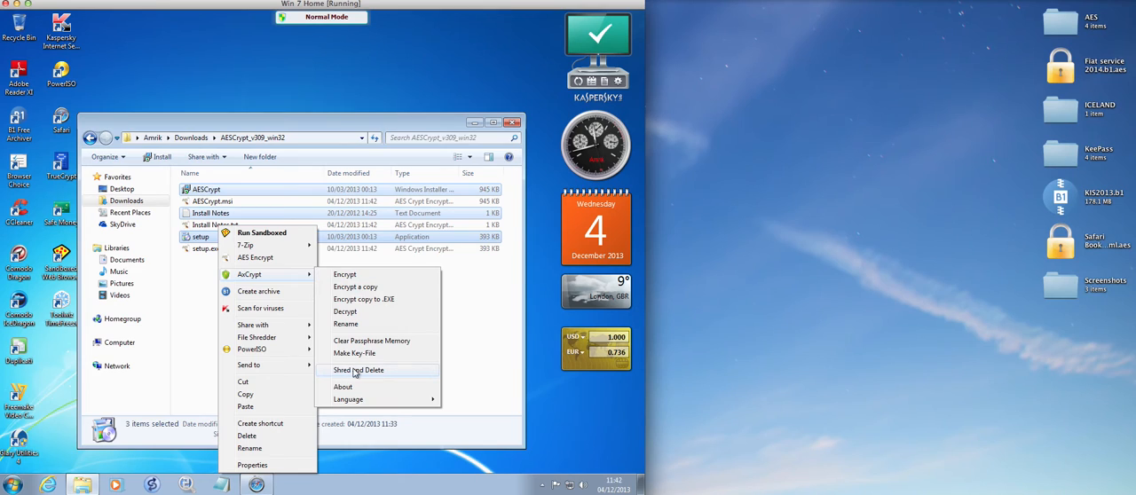
pyautogui.click(346, 302)
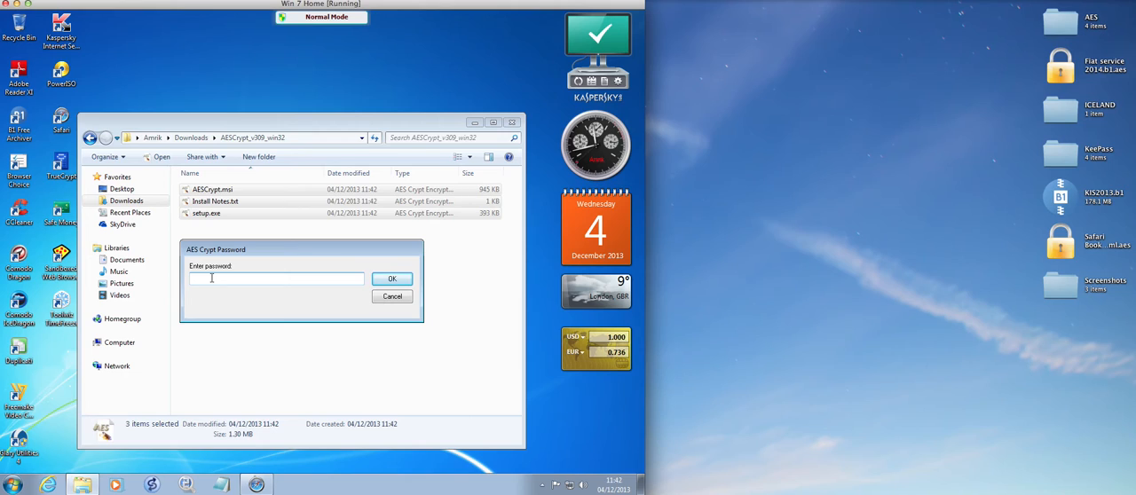
pyautogui.write('•')
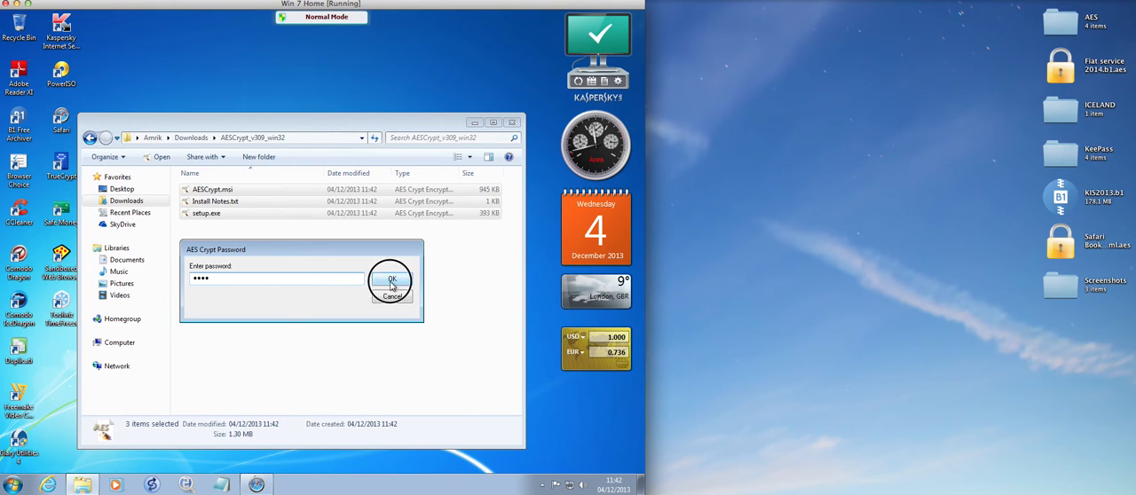
pyautogui.click(391, 280)
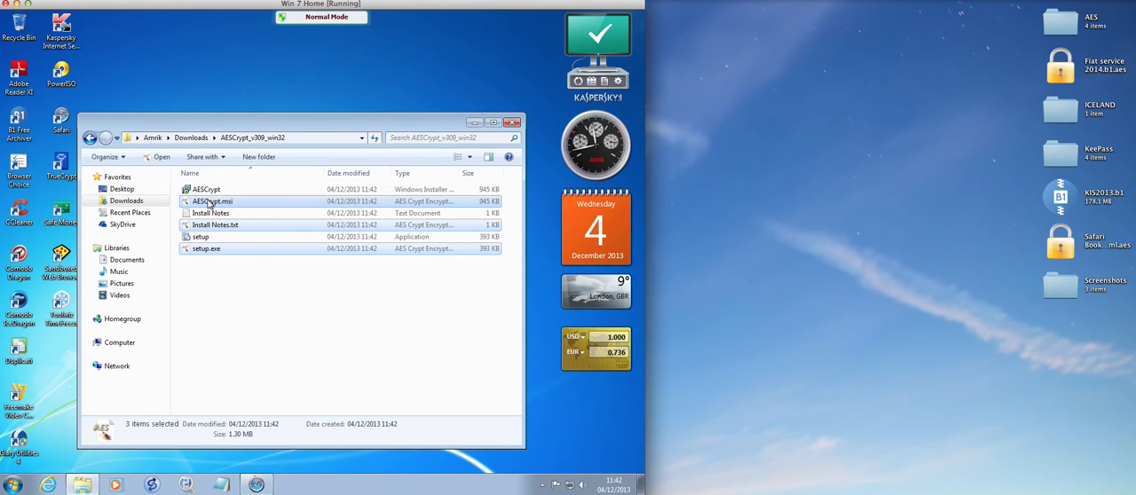
pyautogui.rightClick(211, 202)
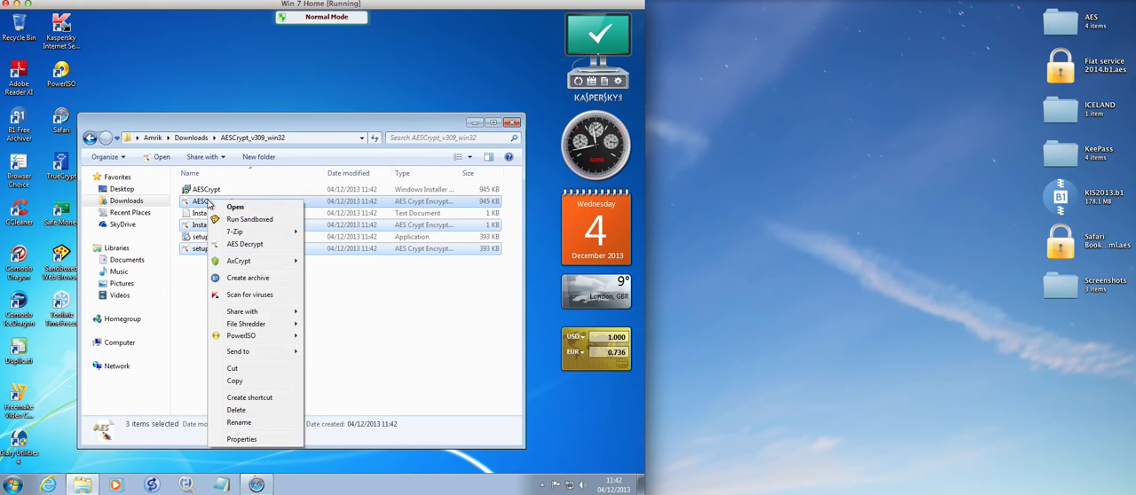
pyautogui.click(238, 261)
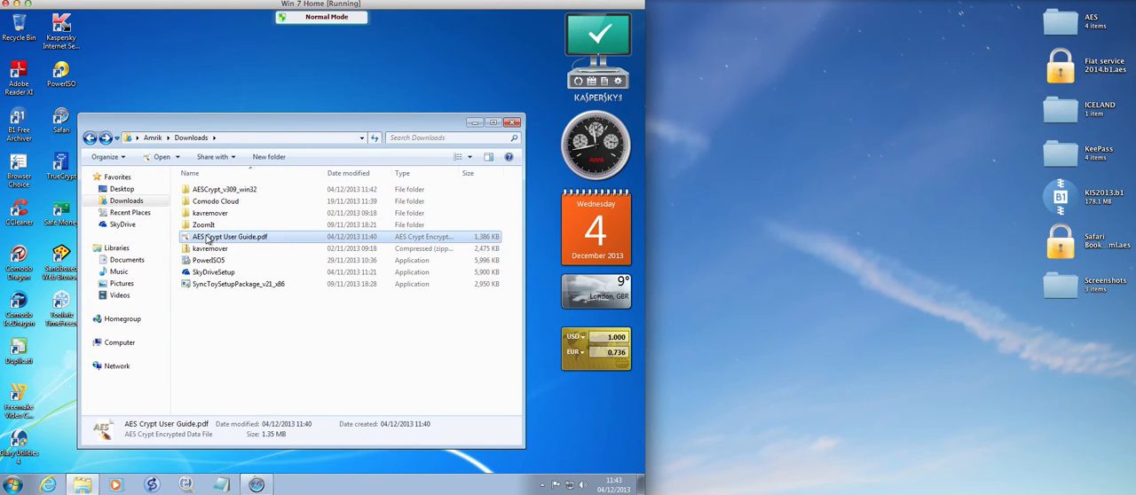
# - Copy the encrypted AES Crypt User Guide and paste it into the empty 'AES test - MAC, Windows' share
pyautogui.rightClick(231, 237)
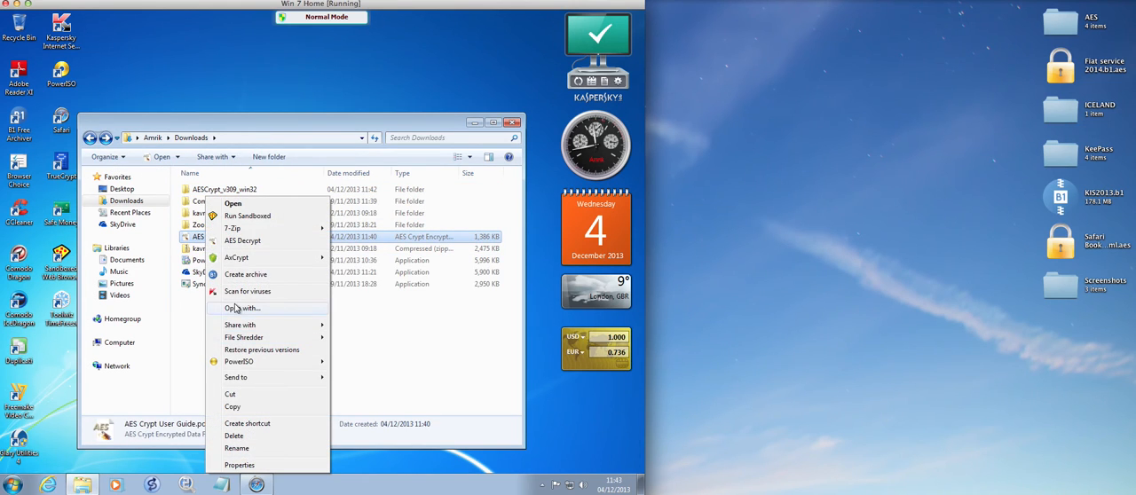
pyautogui.moveTo(234, 407)
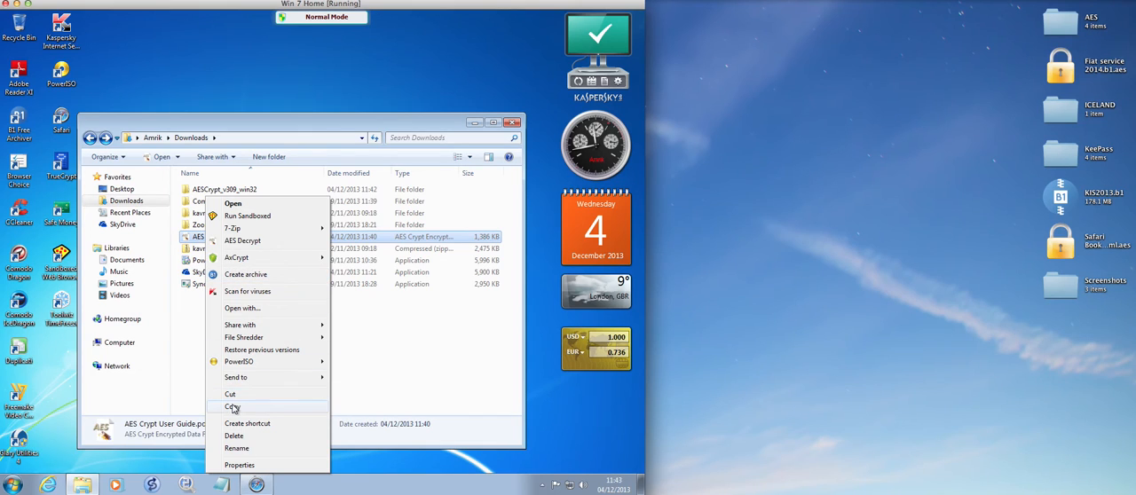
pyautogui.click(231, 408)
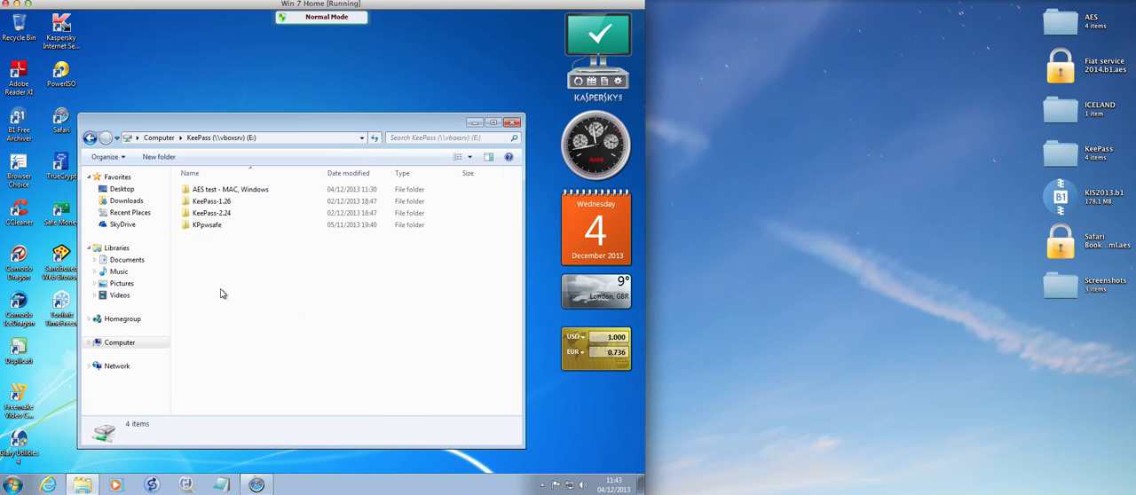
pyautogui.doubleClick(229, 189)
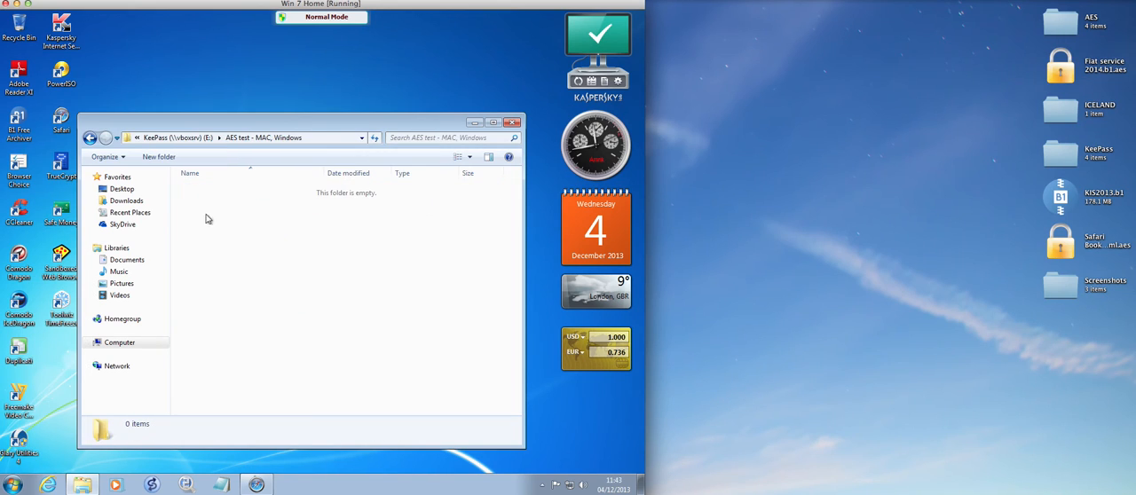
pyautogui.moveTo(211, 244)
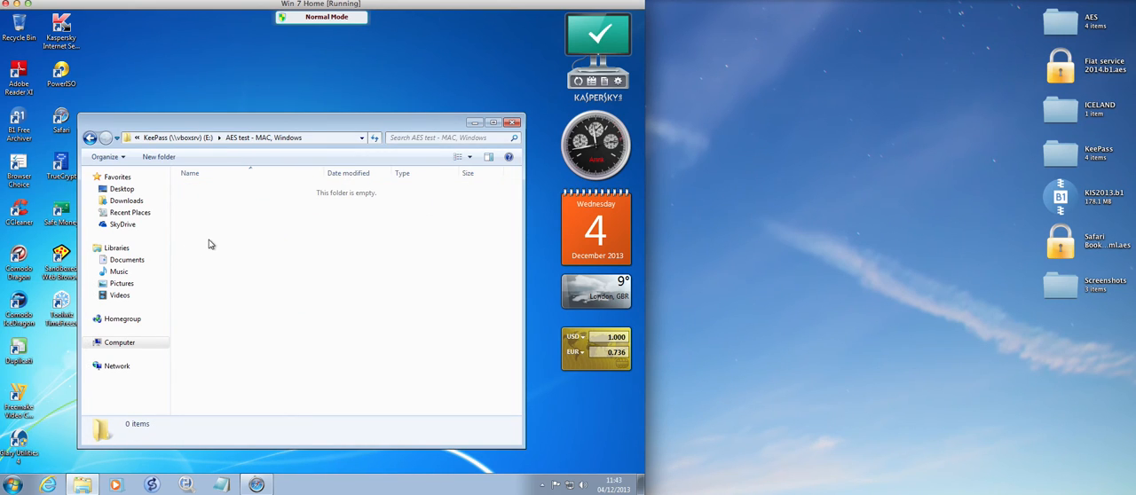
pyautogui.rightClick(211, 244)
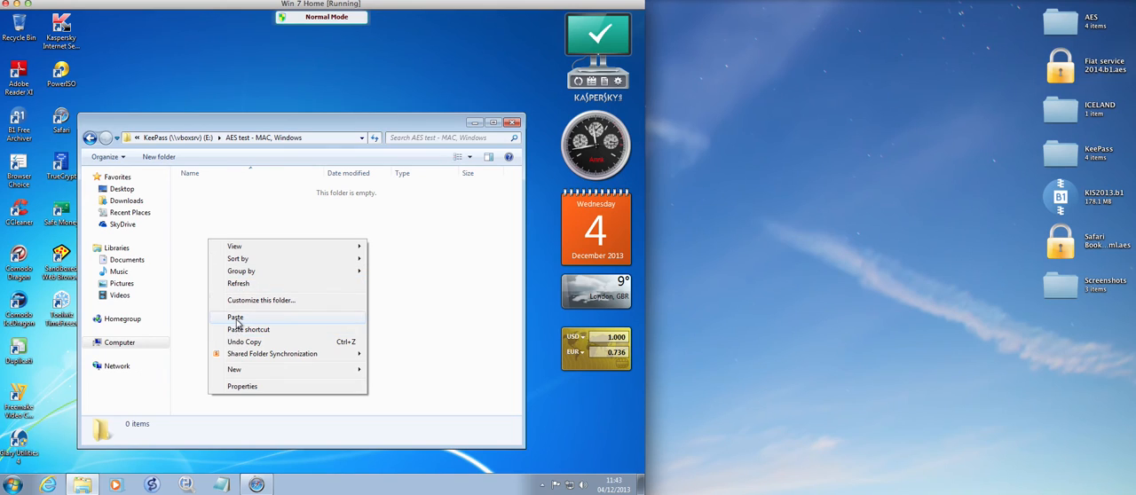
pyautogui.click(235, 316)
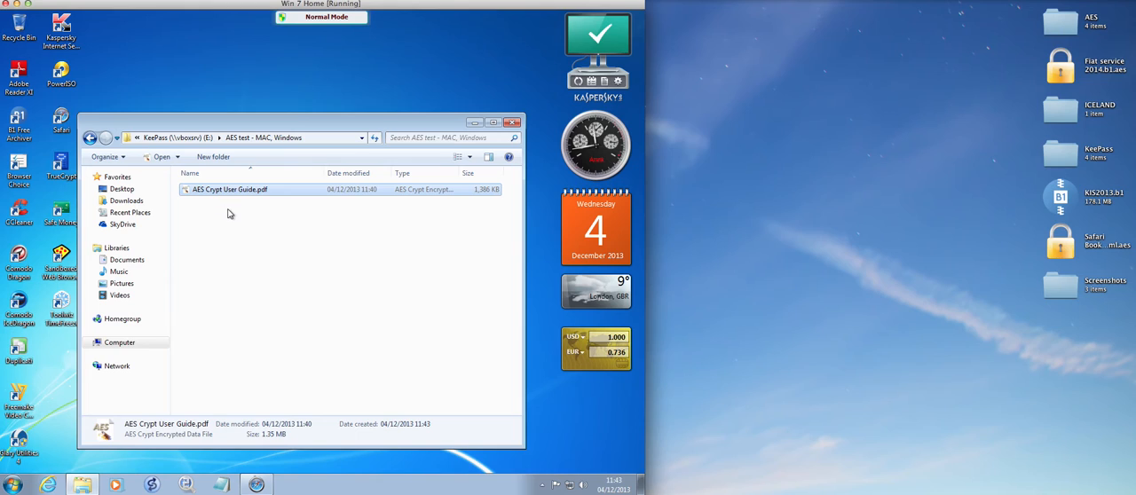
pyautogui.moveTo(730, 174)
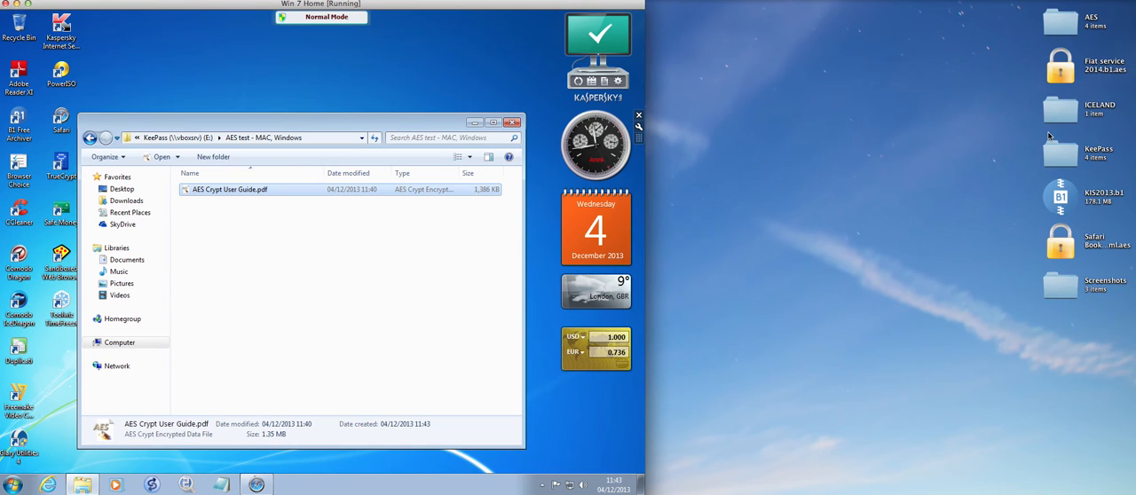
# - Open KeePass > AES test - MAC, Windows and decrypt the encrypted user guide with its password
pyautogui.doubleClick(1060, 146)
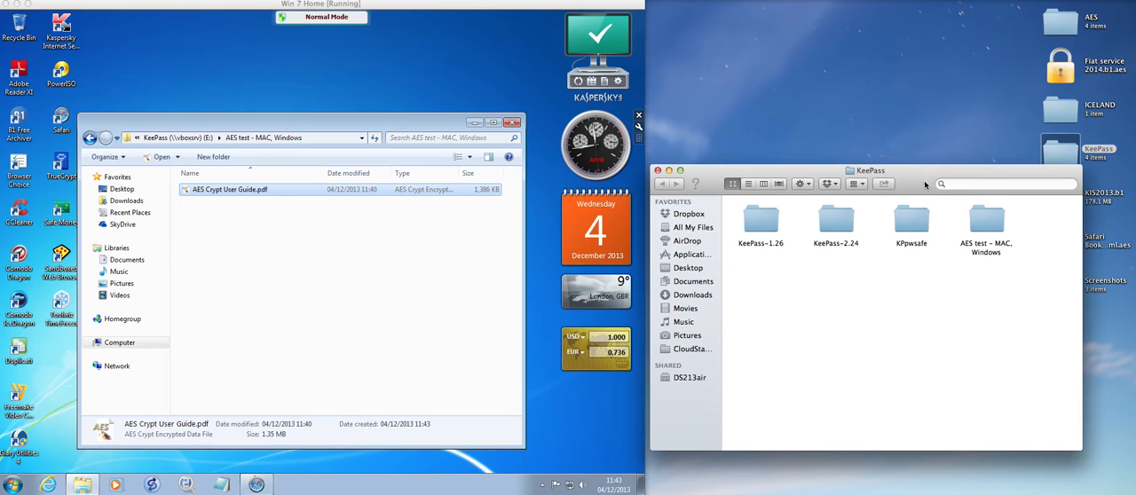
pyautogui.doubleClick(985, 222)
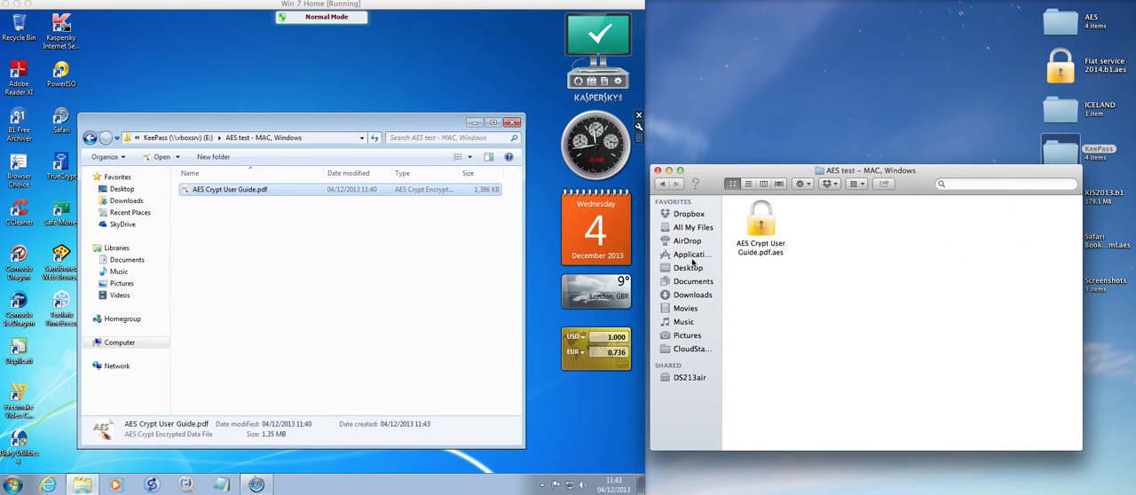
pyautogui.click(761, 219)
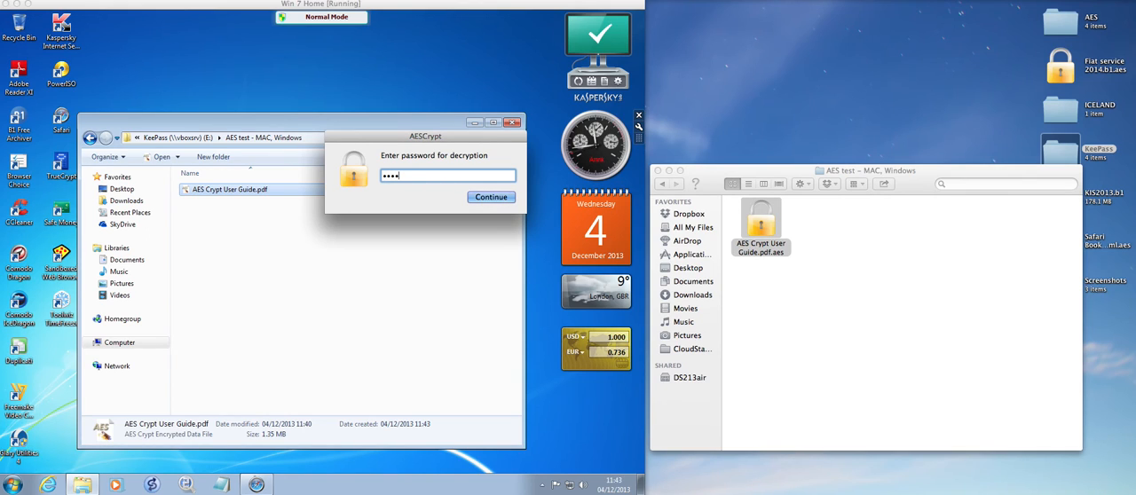
pyautogui.click(490, 196)
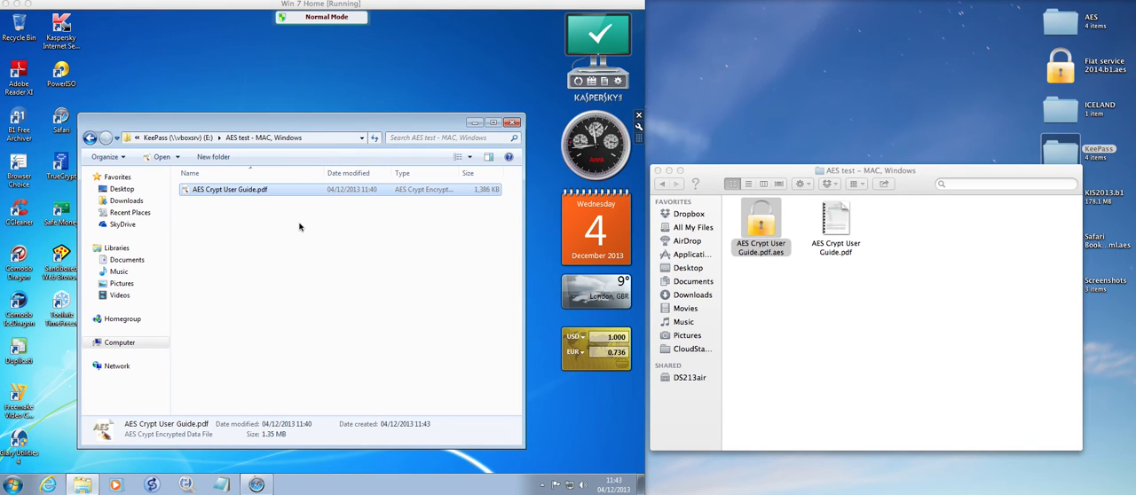
pyautogui.moveTo(825, 254)
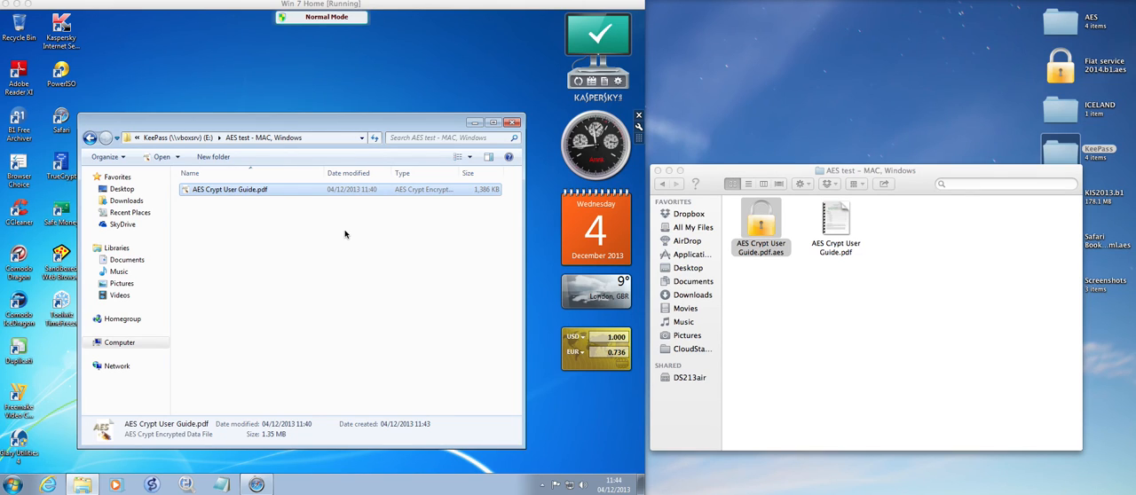
pyautogui.moveTo(284, 213)
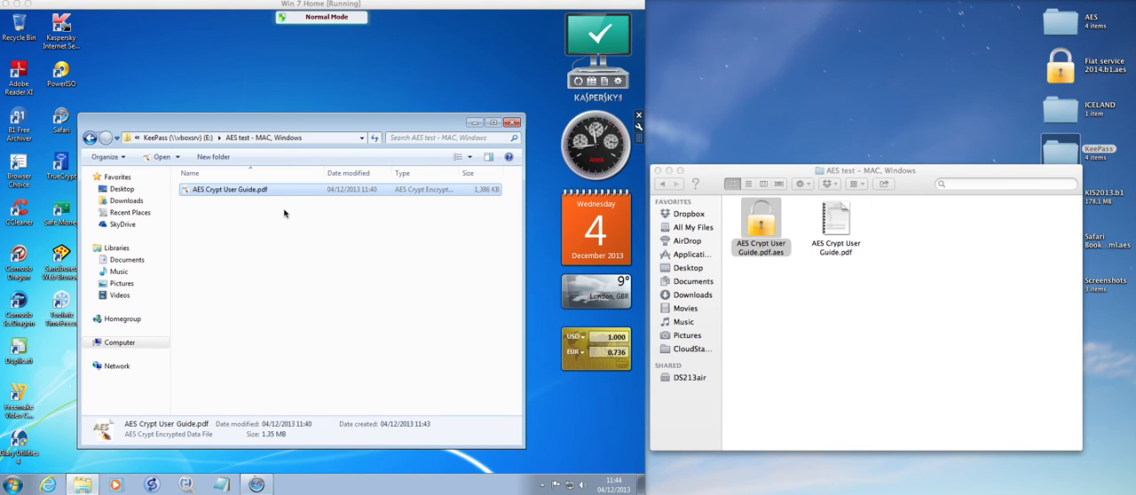
pyautogui.moveTo(360, 222)
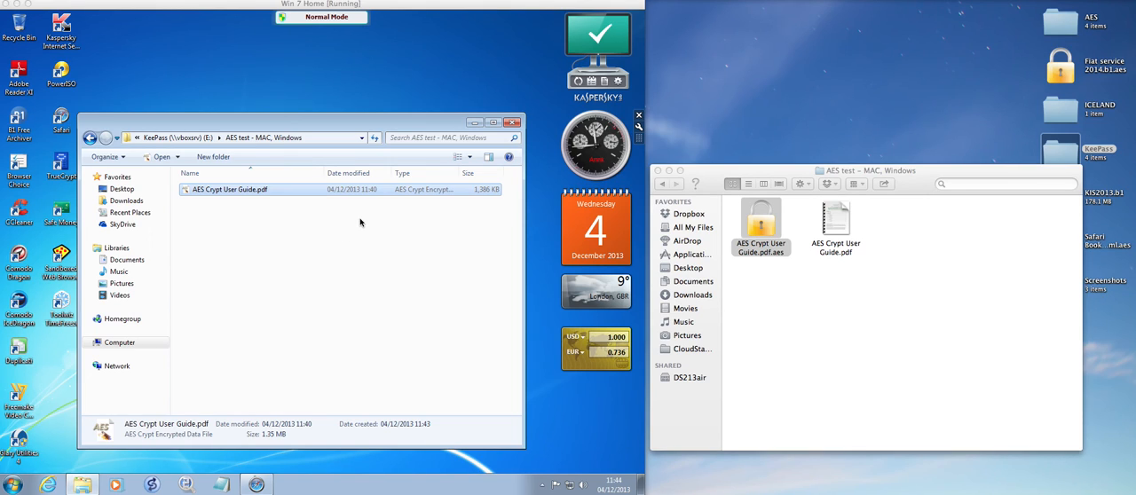
pyautogui.moveTo(356, 223)
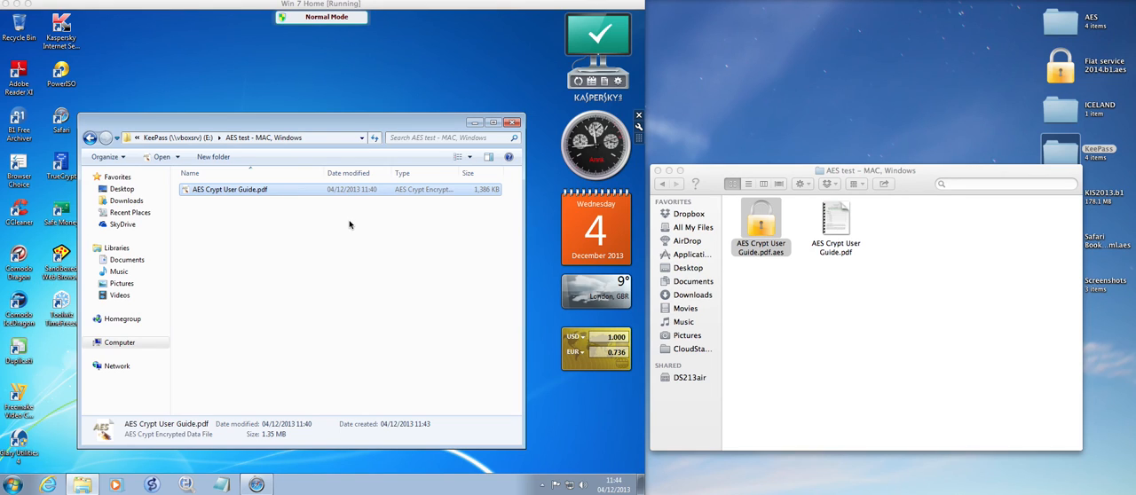
pyautogui.moveTo(387, 160)
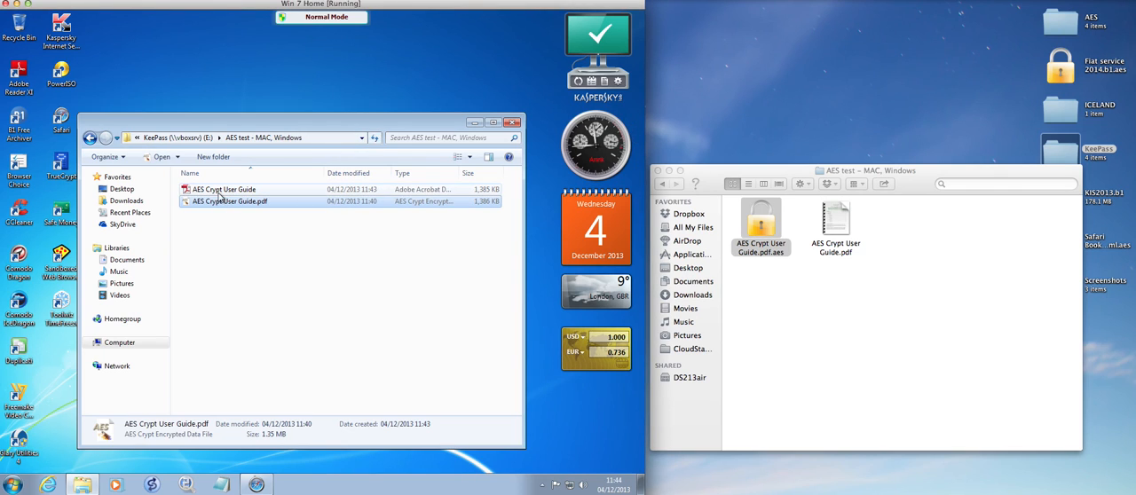
# - Check the decrypted user guide PDF in the shared folder, then close the Explorer window
pyautogui.click(231, 202)
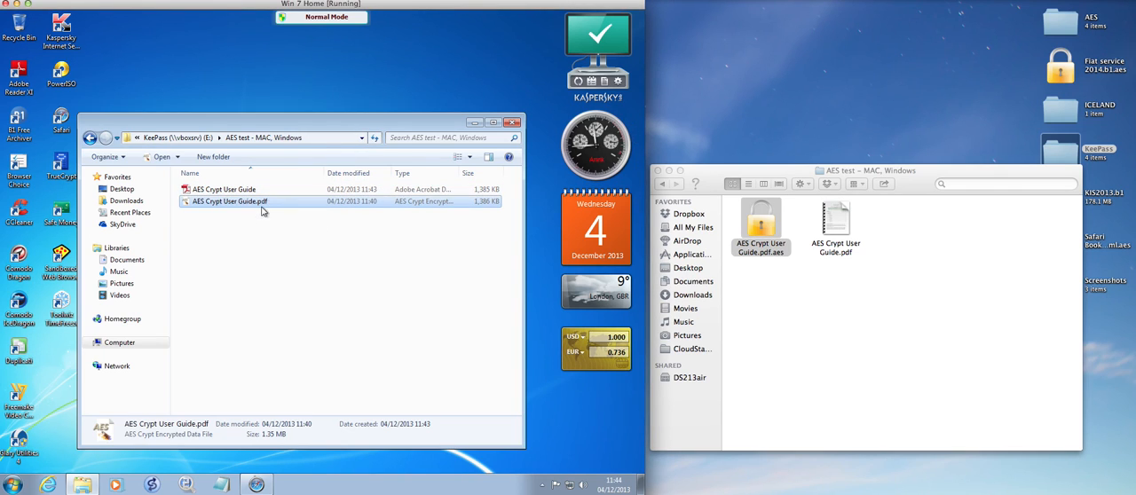
pyautogui.click(513, 122)
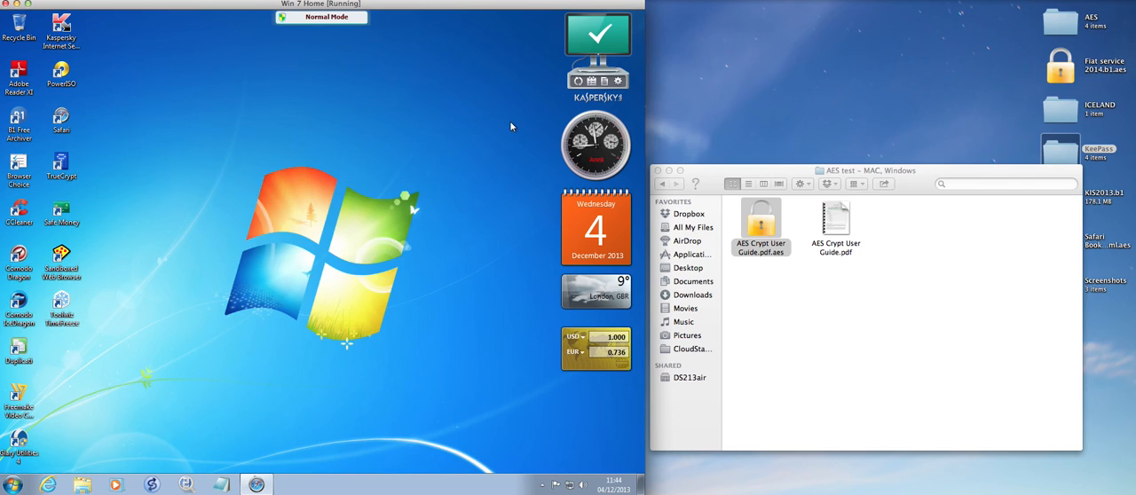